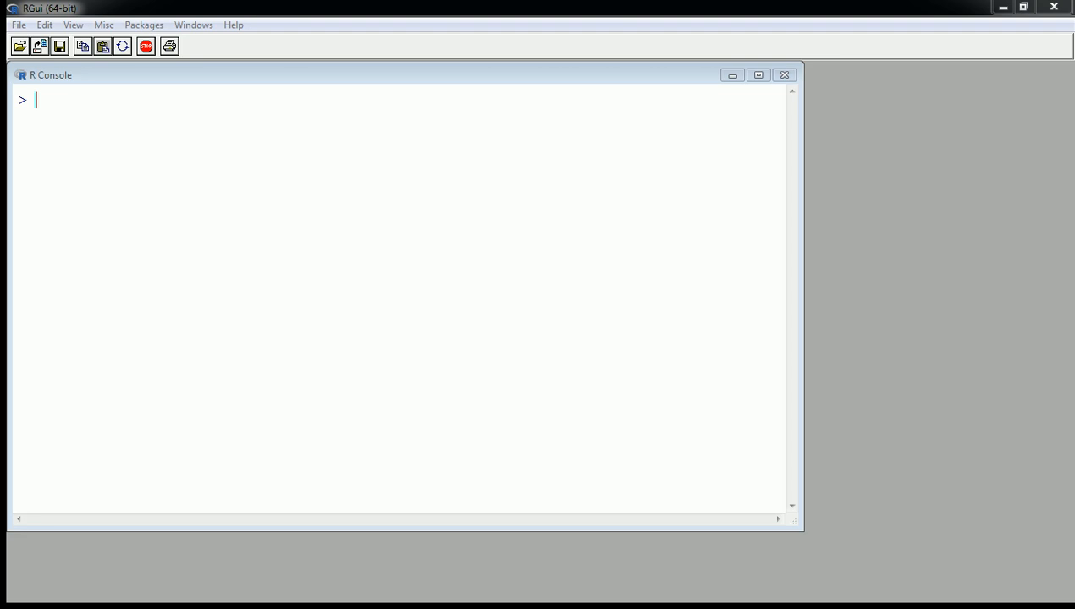
Run data(cars) then str(cars) to show 50 observations of speed and dist
{"action": "type", "text": "data"}
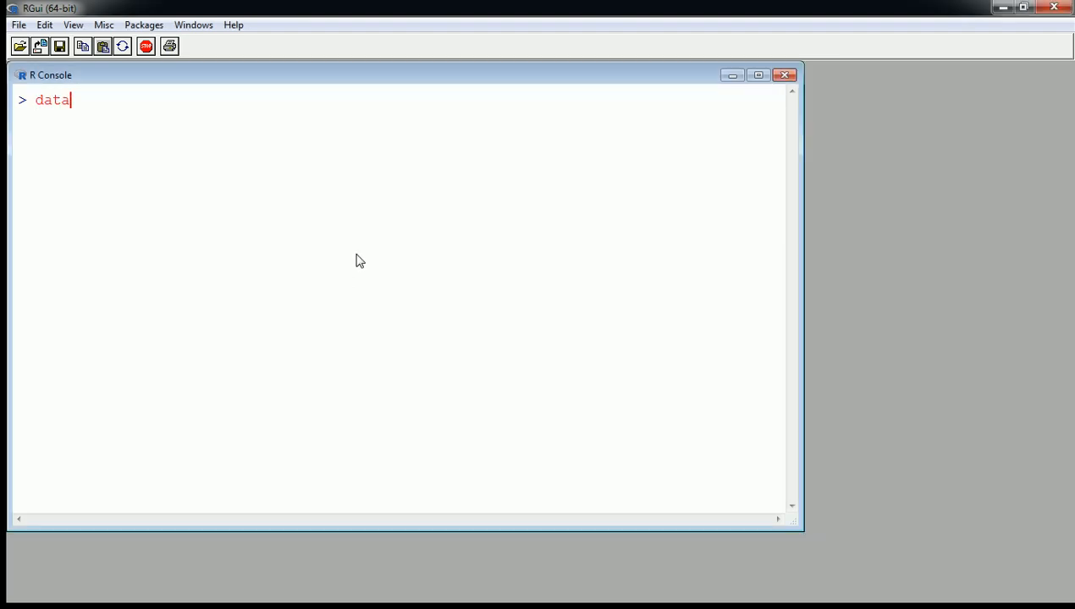
{"action": "type", "text": "("}
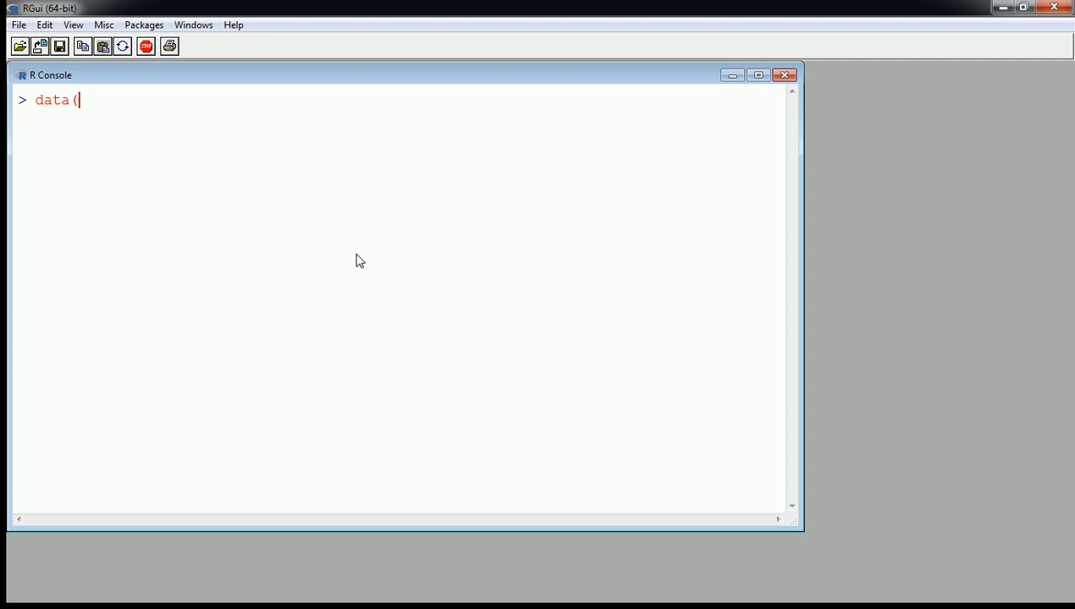
{"action": "type", "text": "cars"}
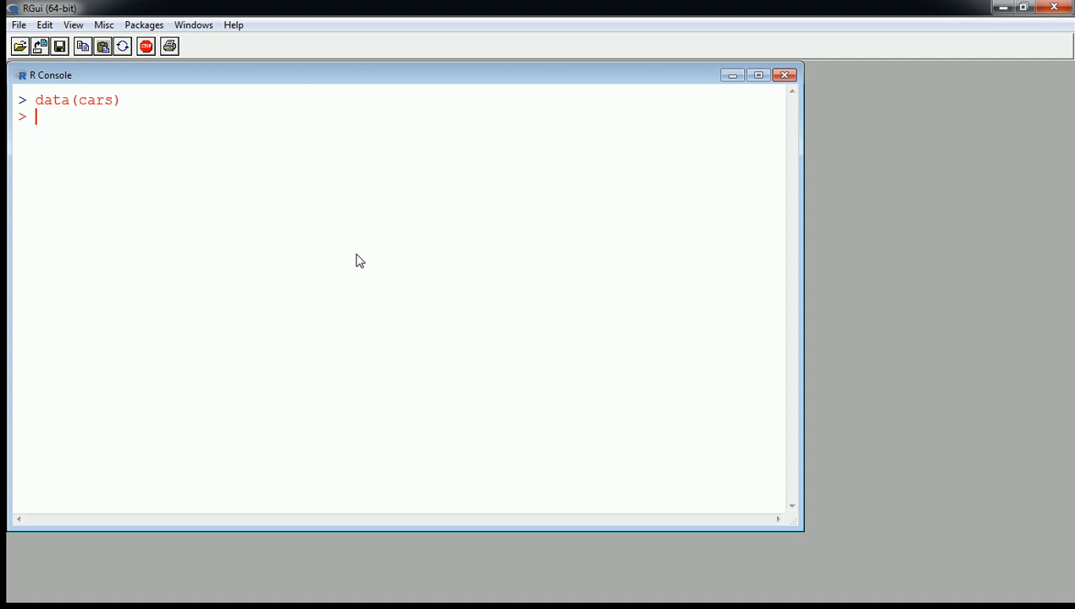
{"action": "type", "text": "str(cars"}
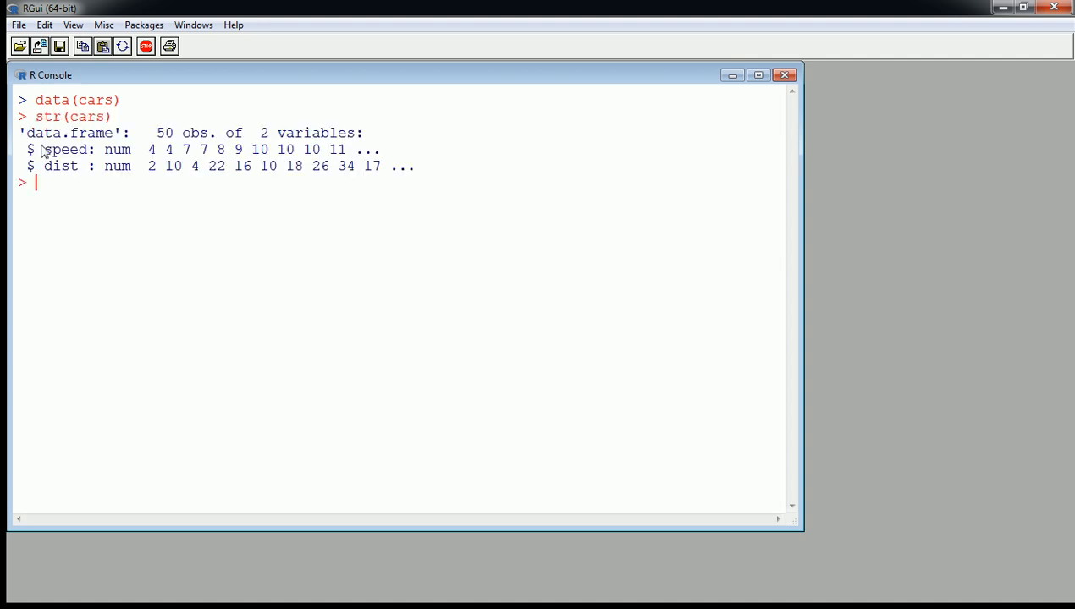
{"action": "double_click", "coordinate": [65, 149]}
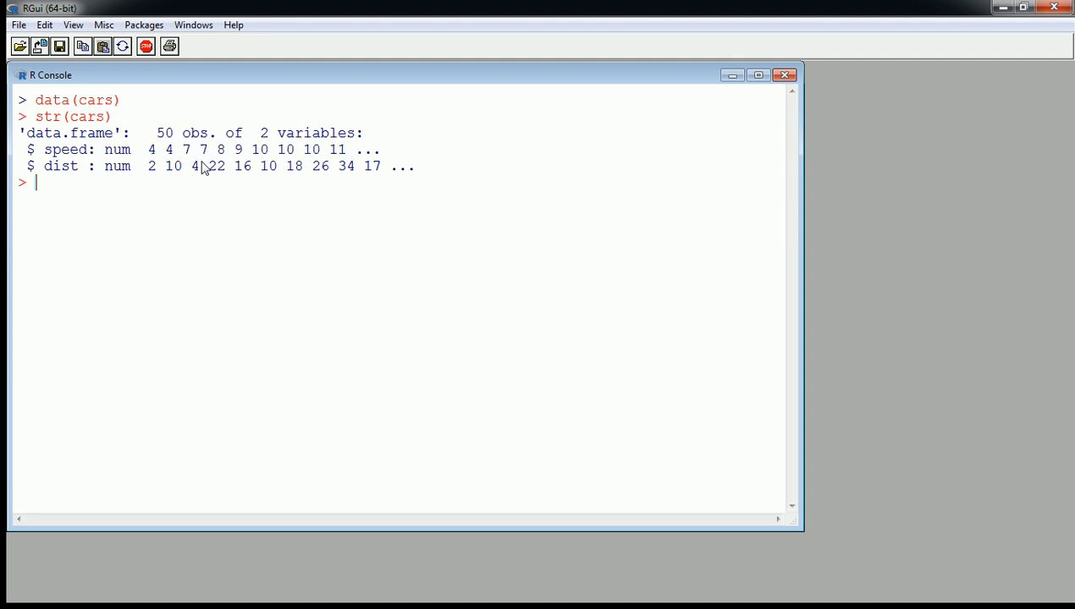
Run cars$speed to print all 50 speed values from 4 to 25
{"action": "type", "text": "cars$"}
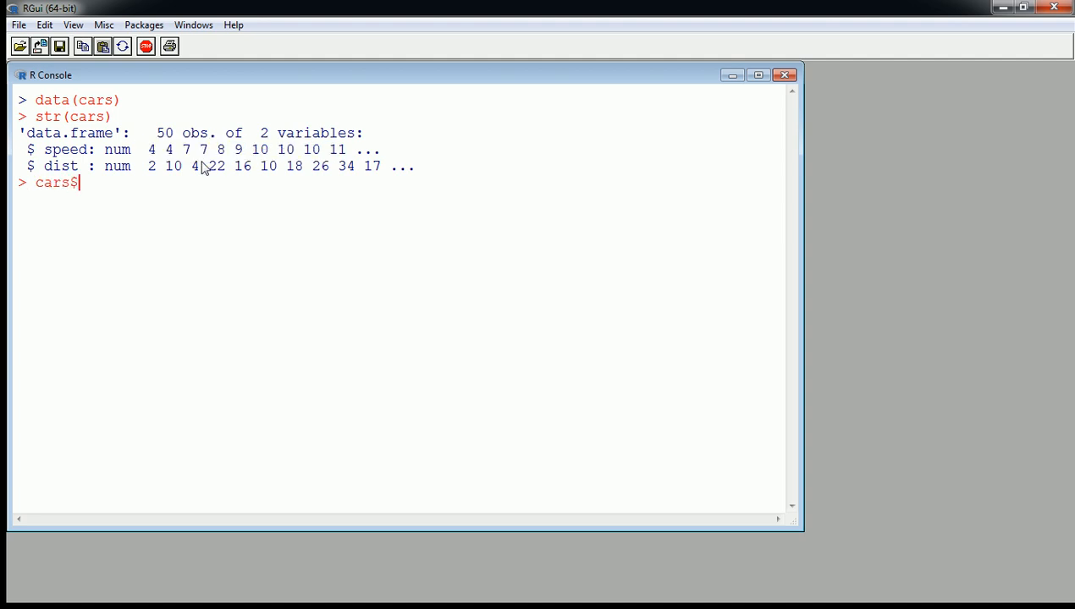
{"action": "type", "text": "spee"}
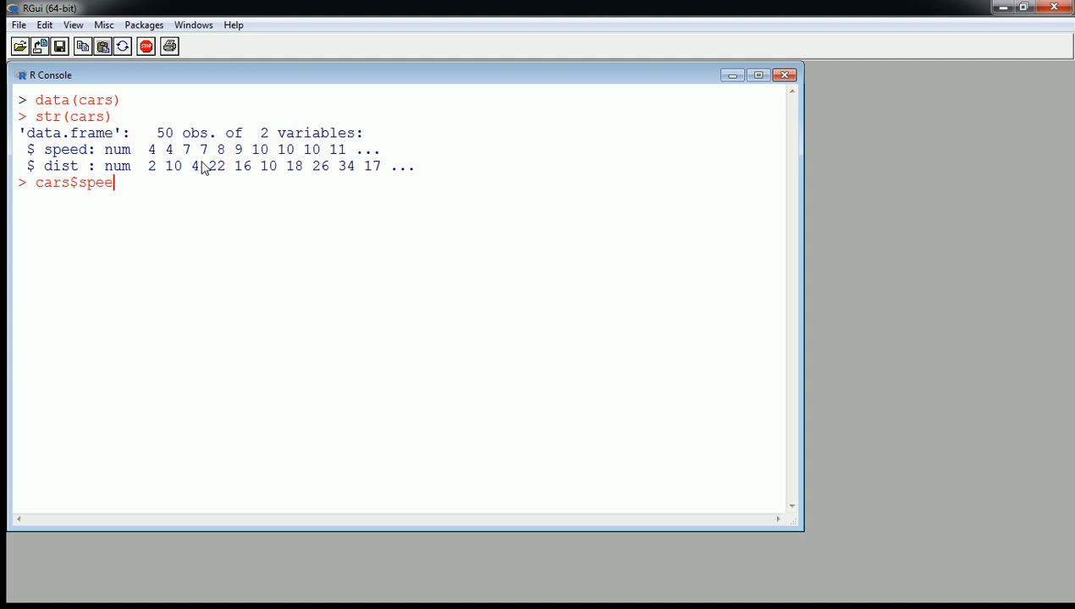
{"action": "type", "text": "d"}
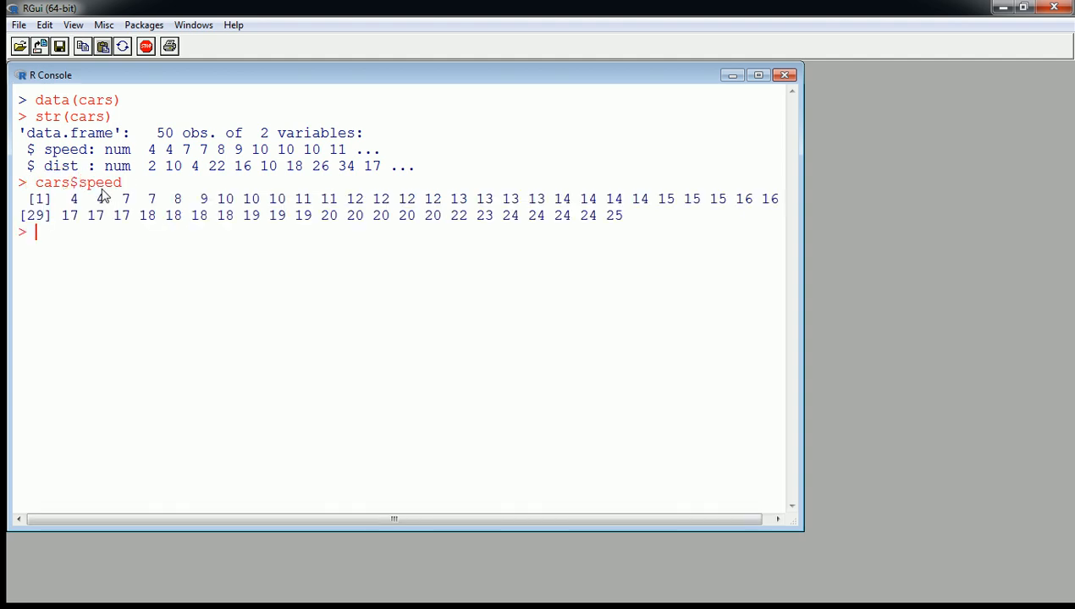
{"action": "mouse_move", "coordinate": [81, 207]}
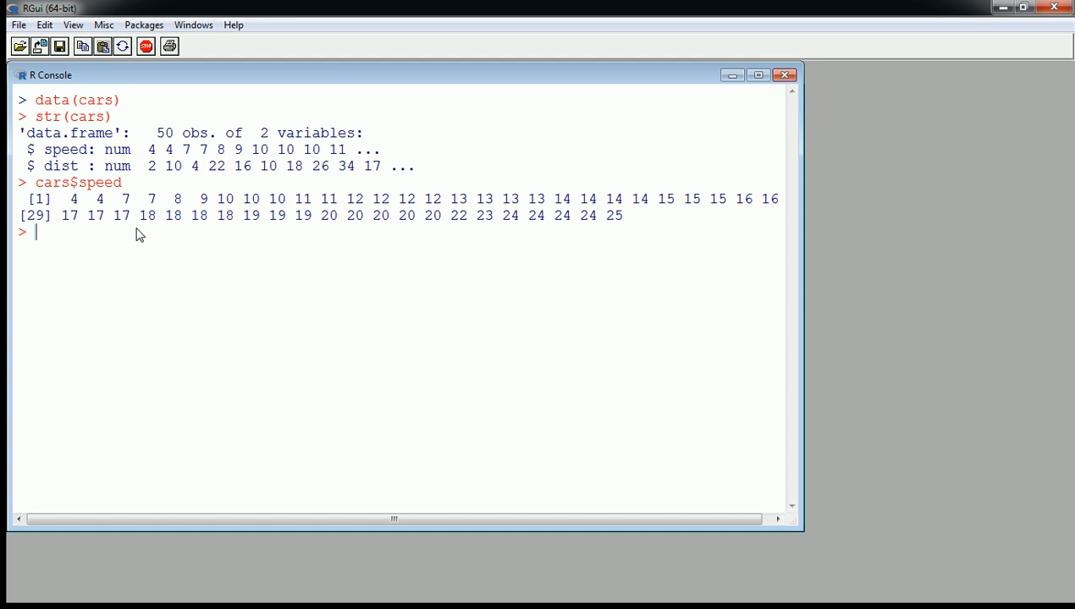
Run mean(cars$speed) for 15.4, then with trim=.05 for the trimmed mean 15.5
{"action": "type", "text": "mean"}
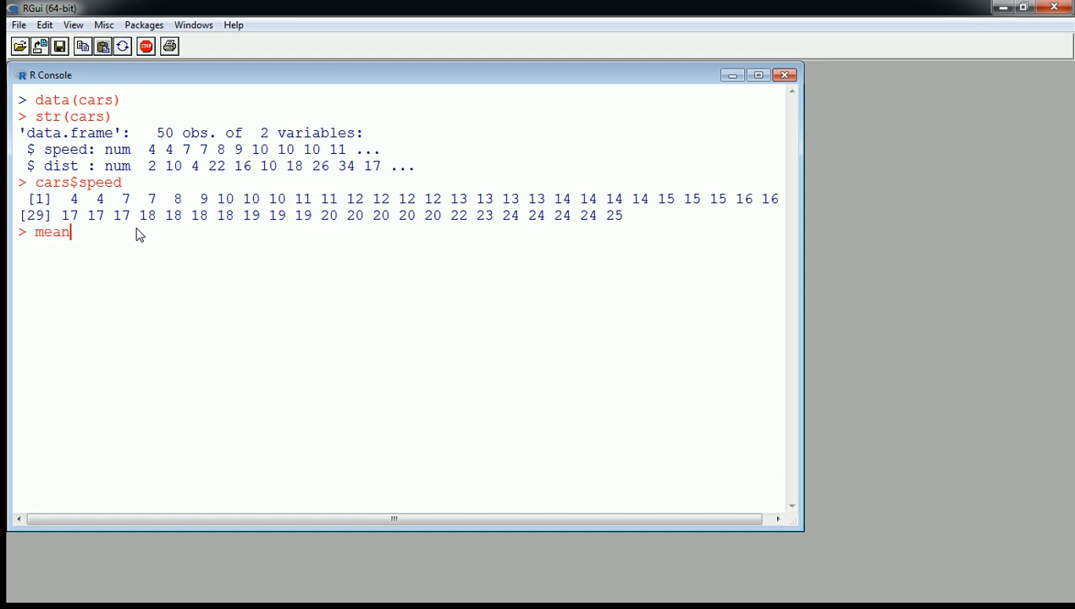
{"action": "type", "text": "(cars"}
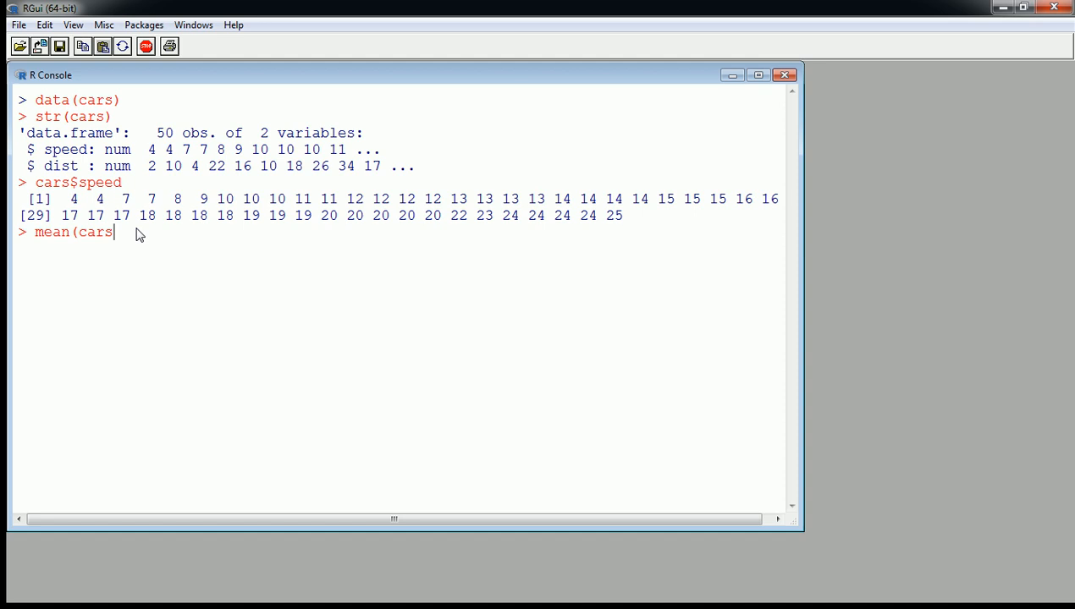
{"action": "type", "text": "$speed)"}
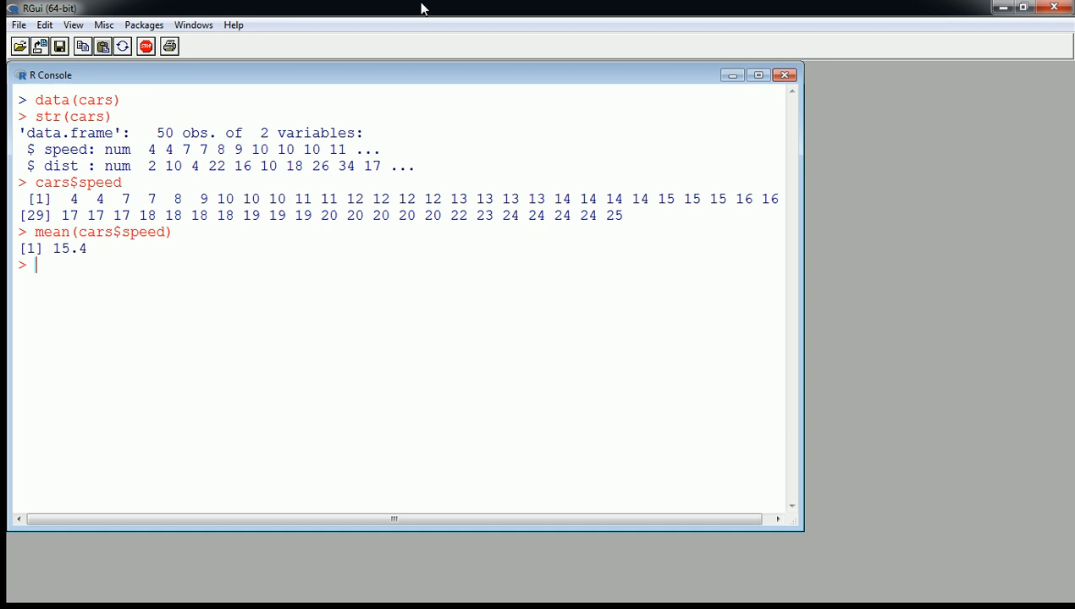
{"action": "type", "text": "mean(cars$speed)"}
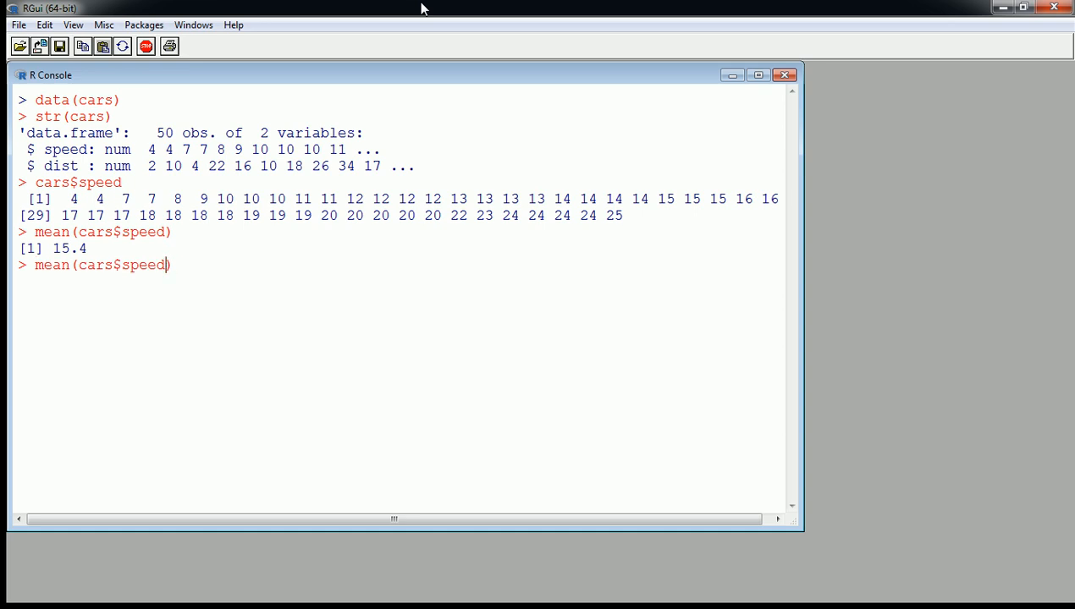
{"action": "type", "text": ", trim"}
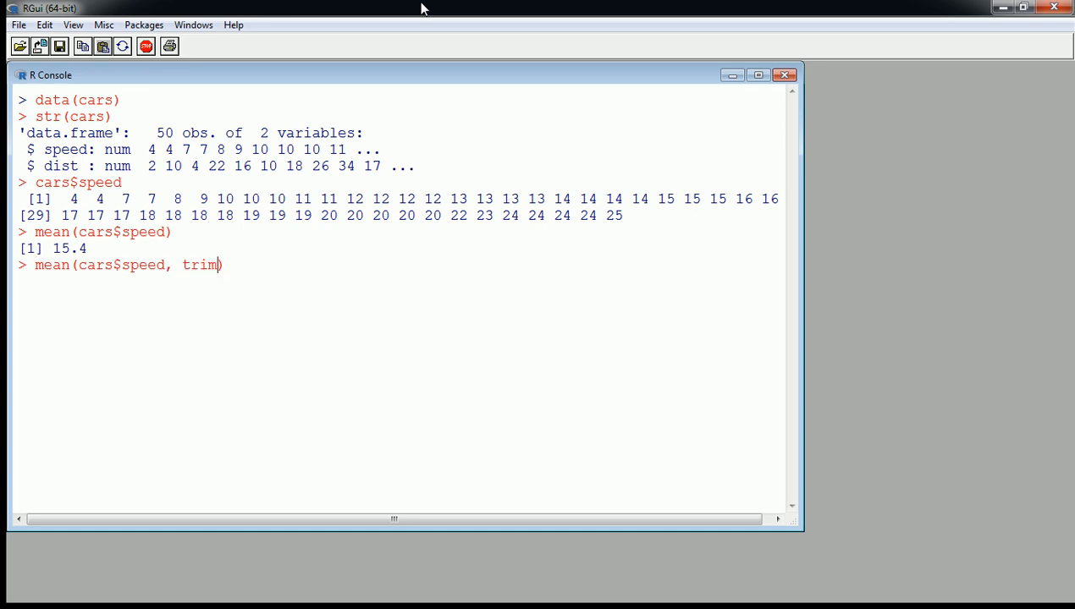
{"action": "type", "text": "="}
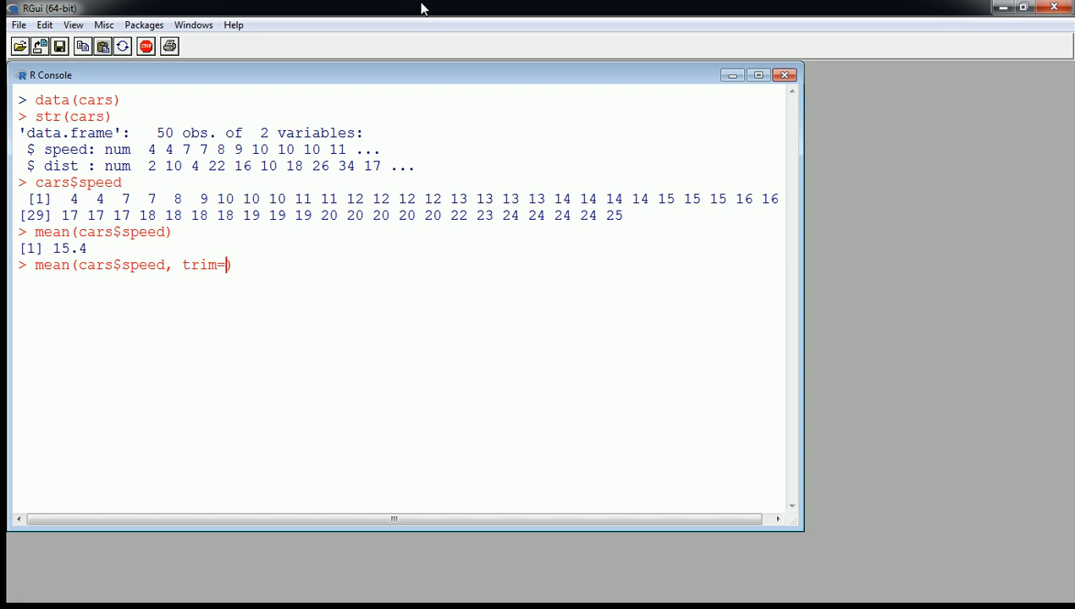
{"action": "type", "text": ".05"}
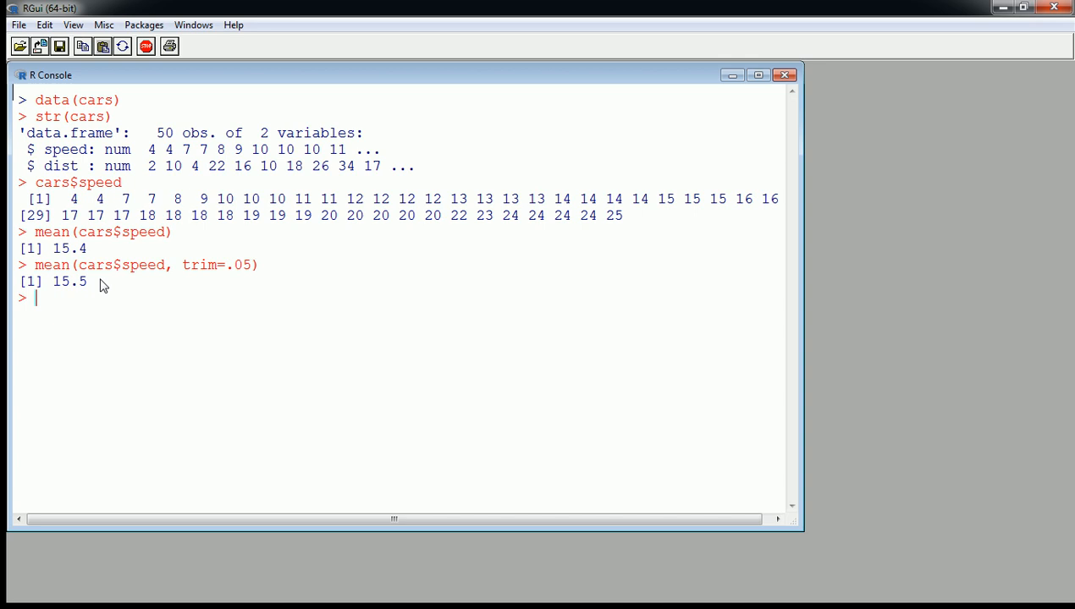
{"action": "mouse_move", "coordinate": [612, 223]}
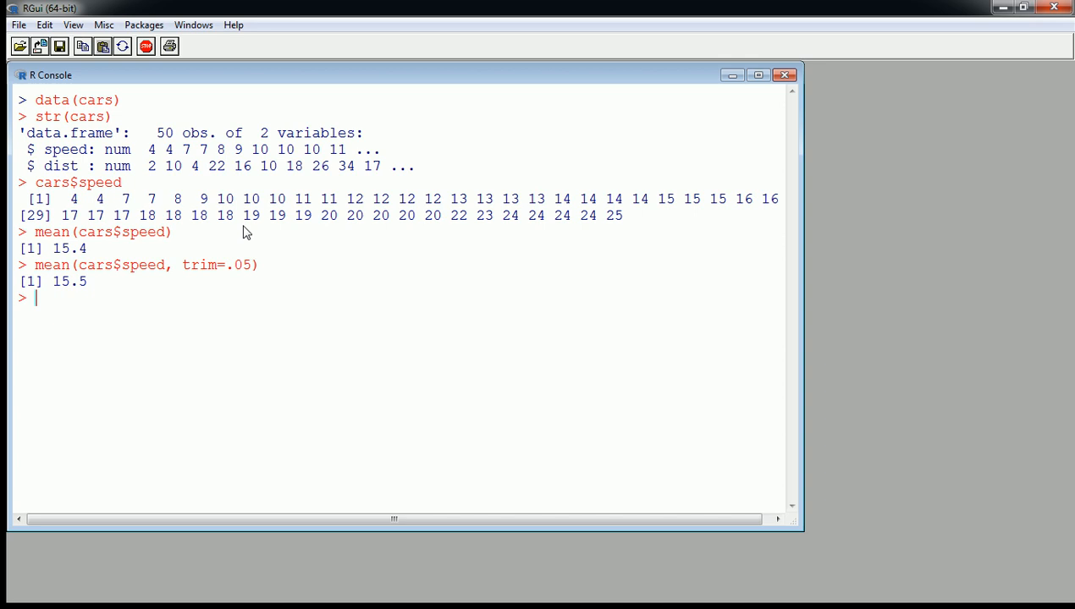
{"action": "mouse_move", "coordinate": [172, 278]}
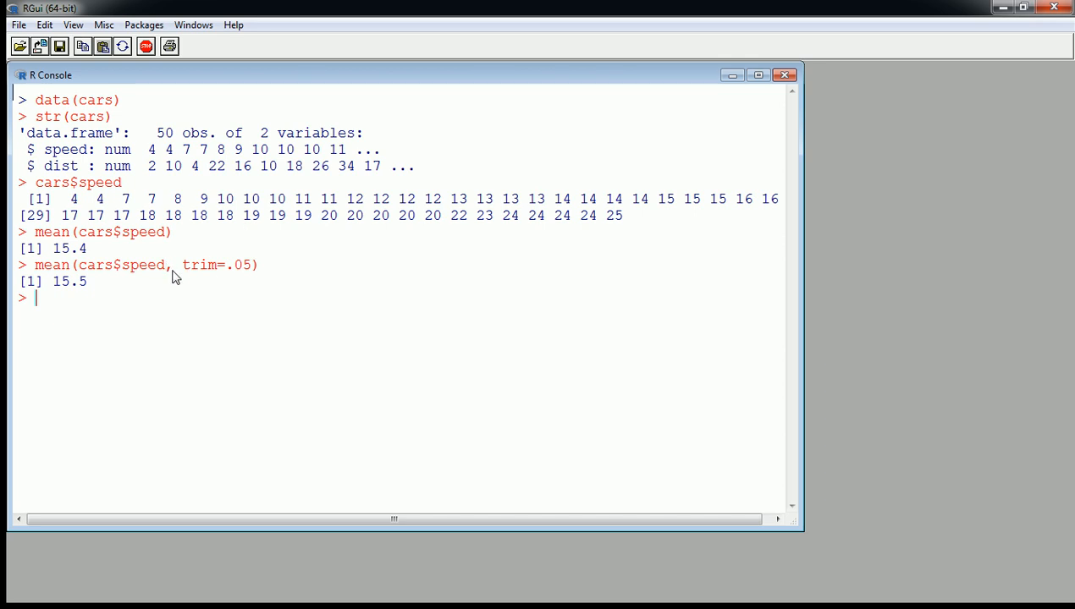
Run sort(cars$speed) then median(cars$speed), giving a median of 15
{"action": "type", "text": "sort("}
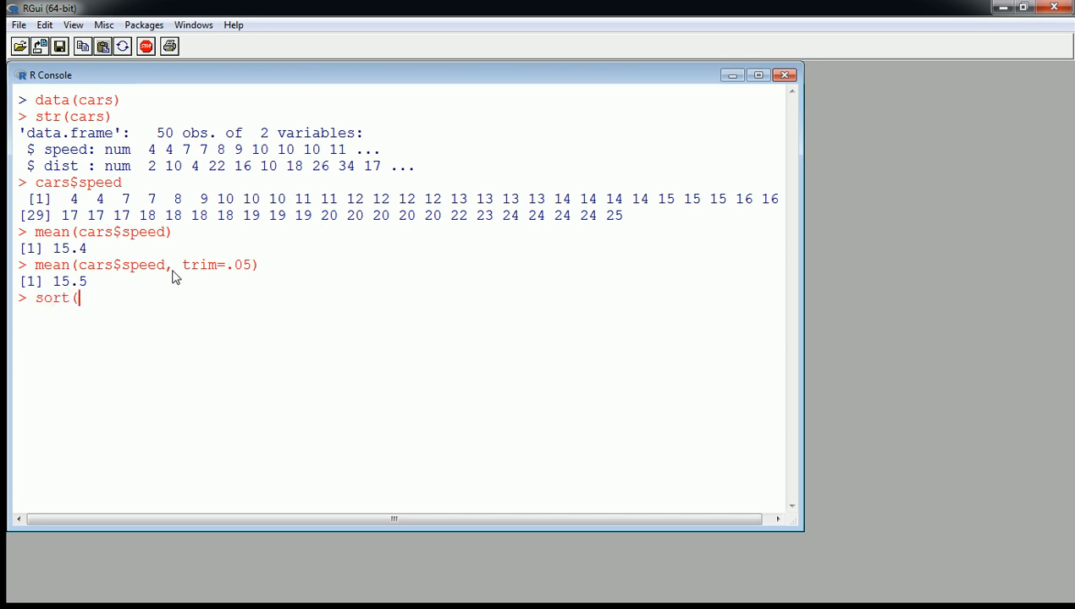
{"action": "type", "text": "cars$speed"}
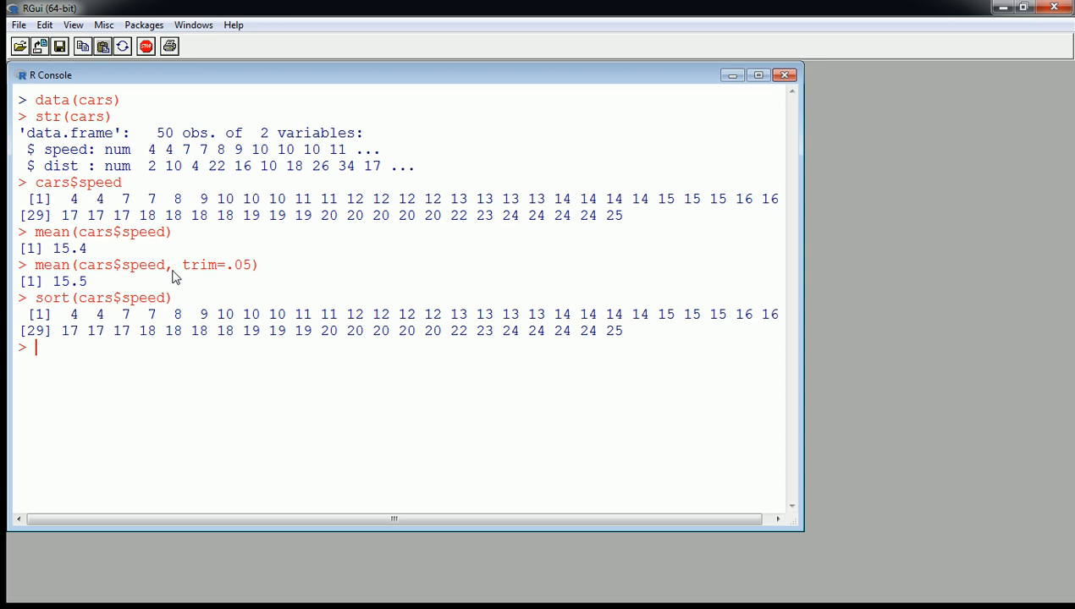
{"action": "type", "text": "median"}
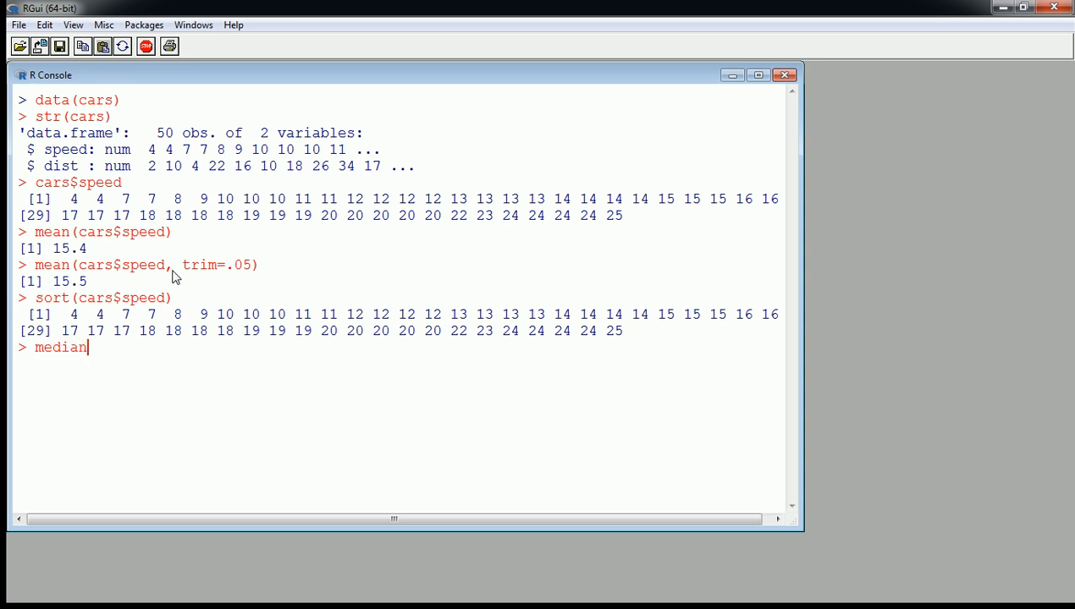
{"action": "type", "text": "(cars"}
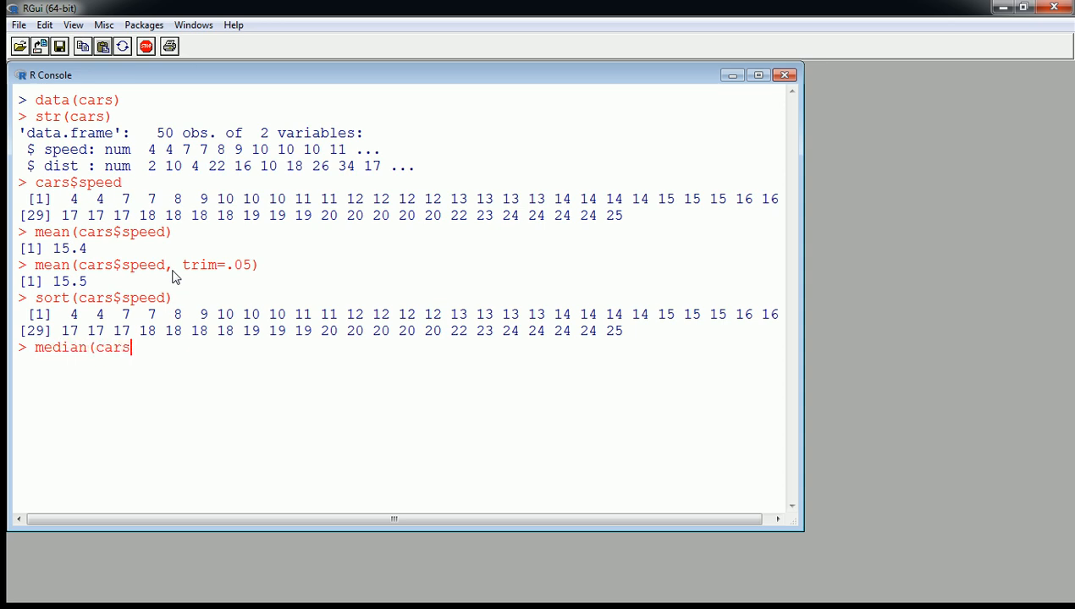
{"action": "type", "text": "$speed"}
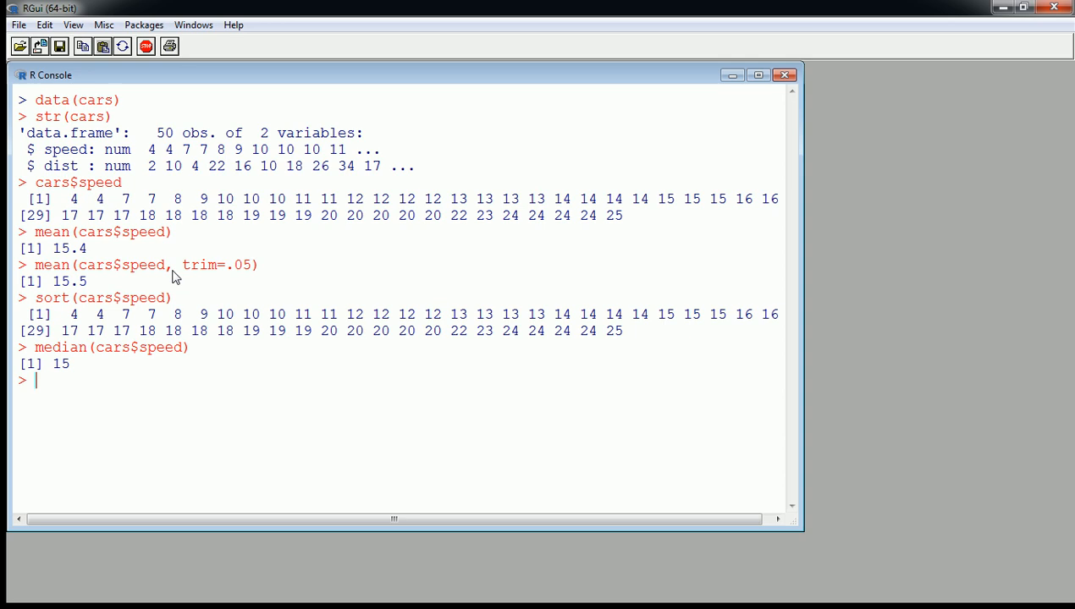
{"action": "type", "text": "s"}
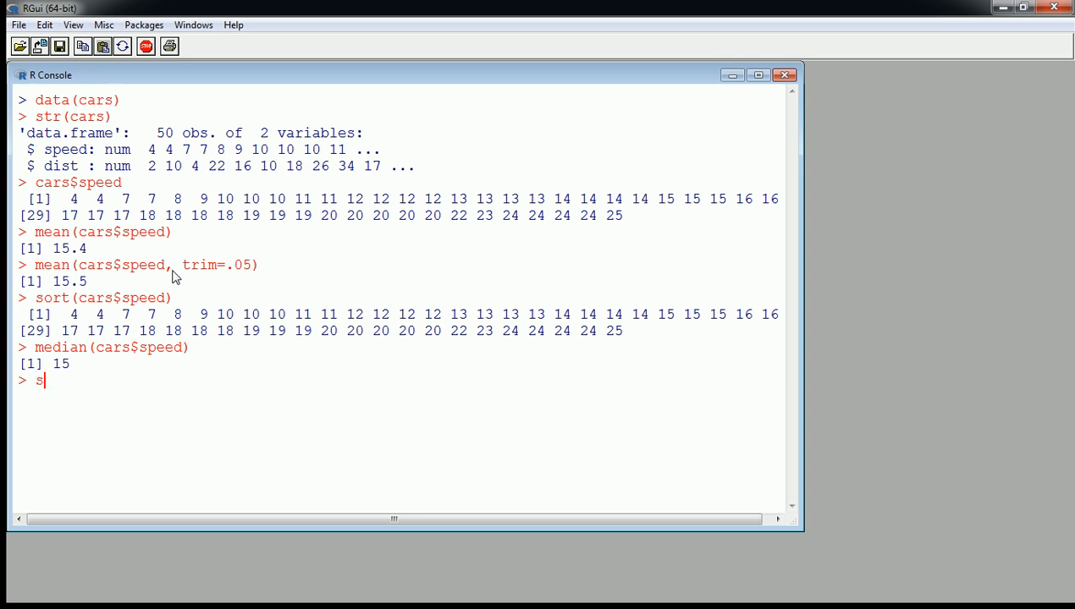
Run summary(cars$speed): min 4, quartiles 12 and 19, median 15, mean 15.4, max 25
{"action": "type", "text": "ummary("}
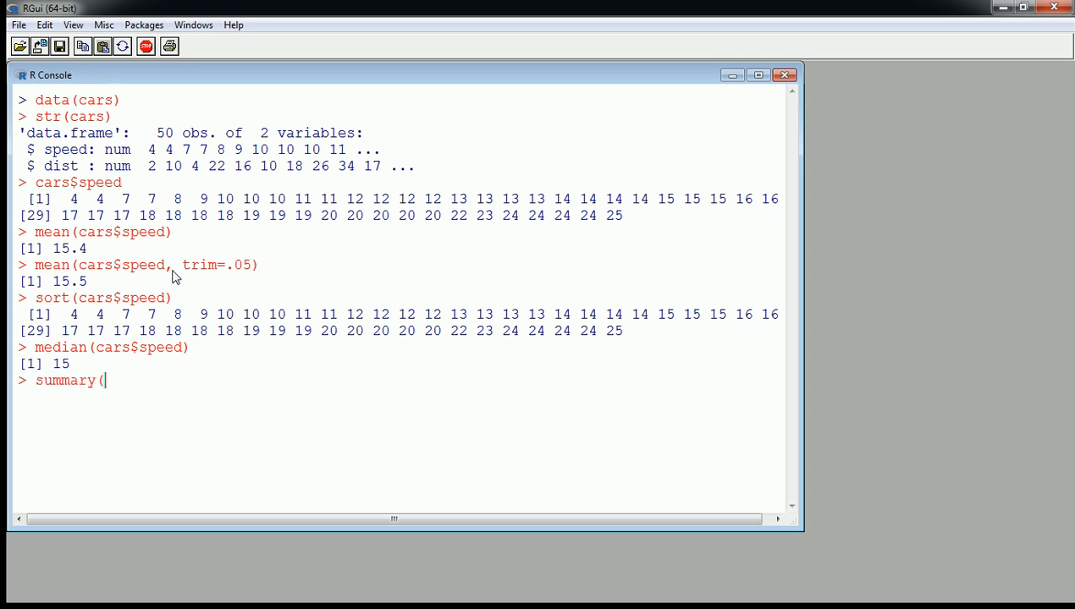
{"action": "type", "text": "cars"}
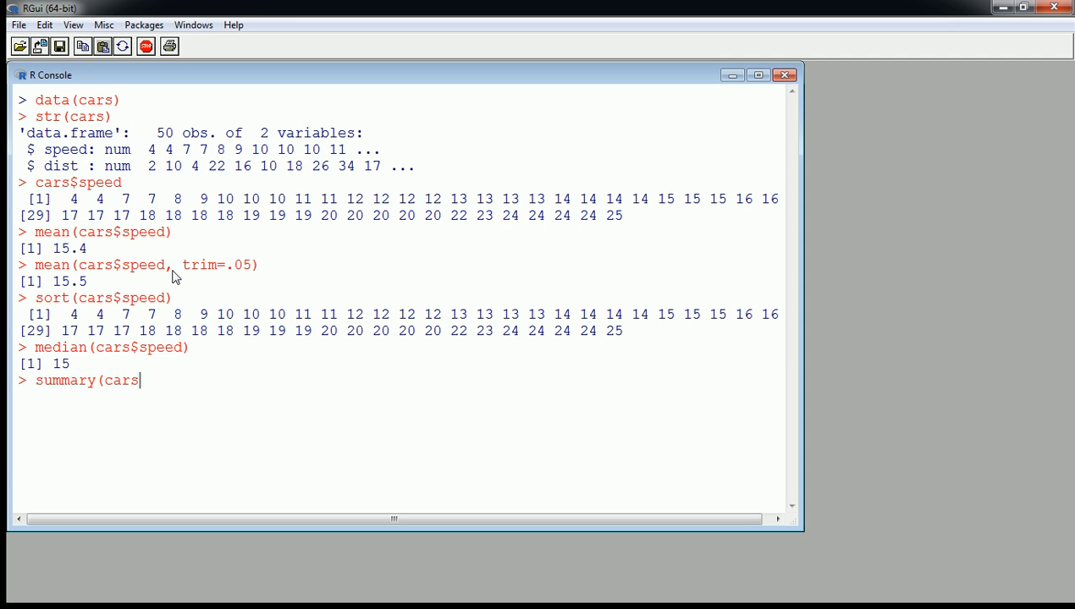
{"action": "type", "text": "$speed"}
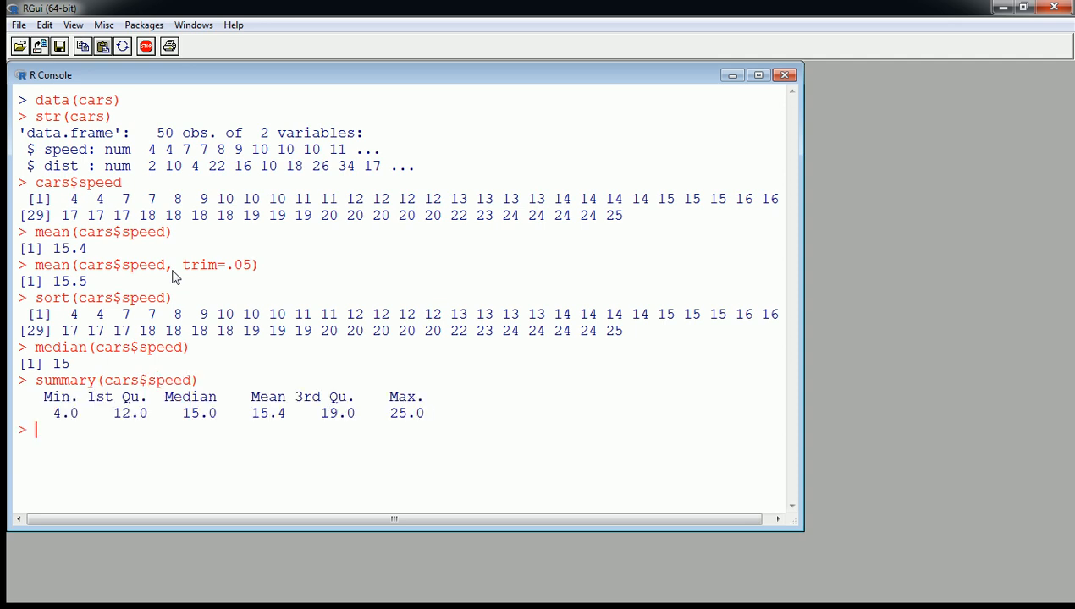
{"action": "mouse_move", "coordinate": [40, 440]}
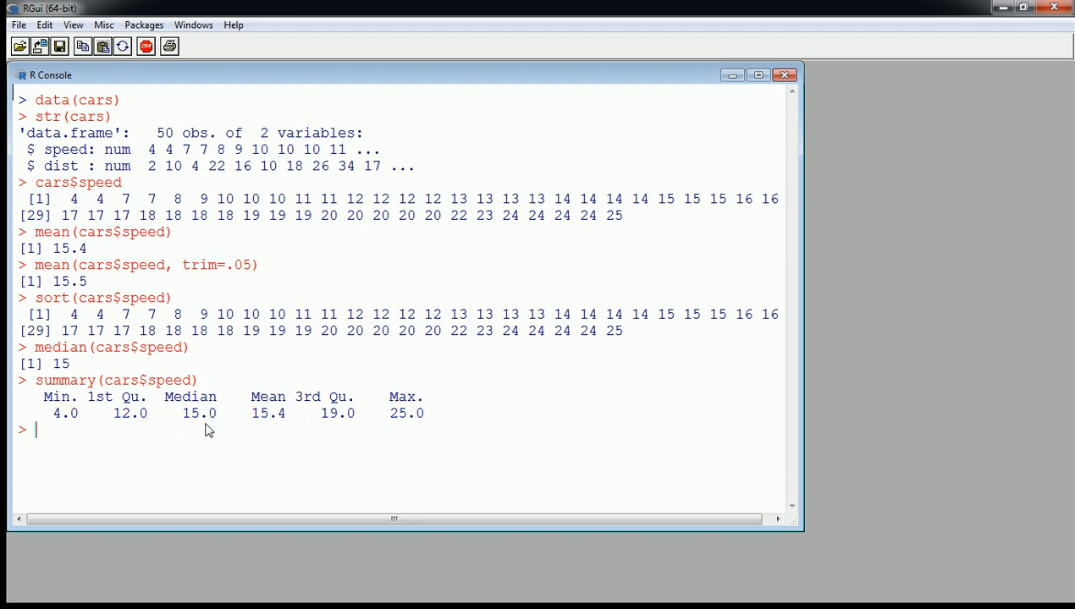
Run fivenum(cars$speed) giving 4 12 15 19 25, then quantile(cars$speed)
{"action": "type", "text": "fi"}
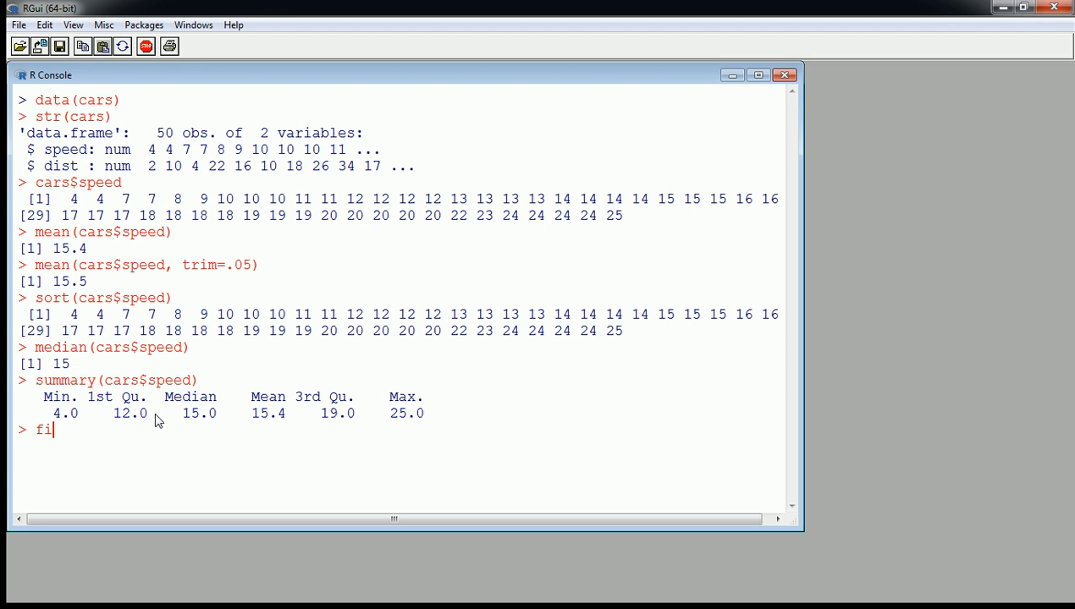
{"action": "type", "text": "venum("}
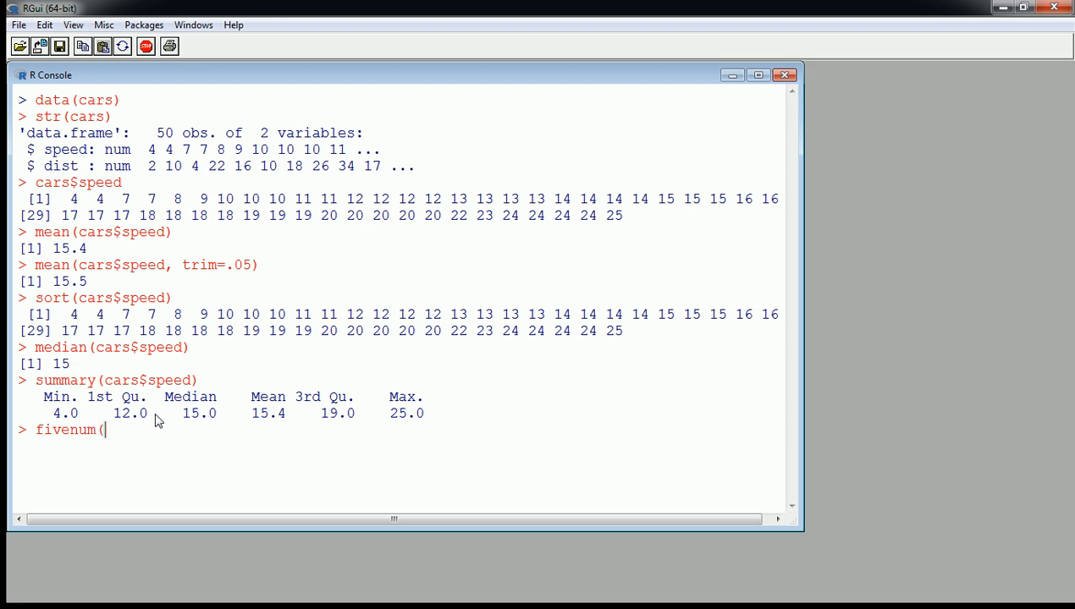
{"action": "type", "text": "cars"}
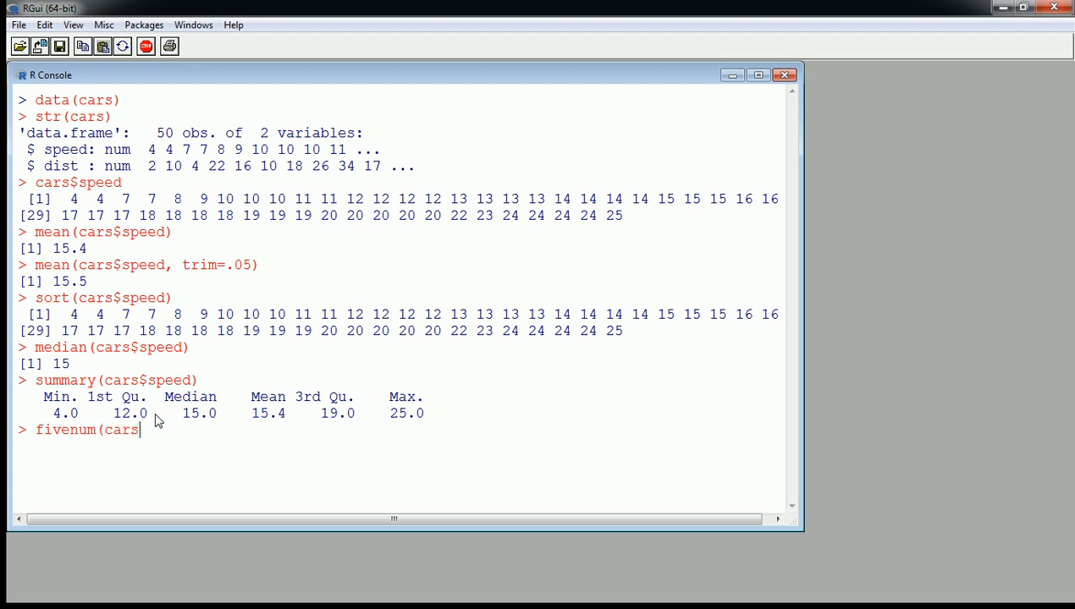
{"action": "type", "text": "$speed"}
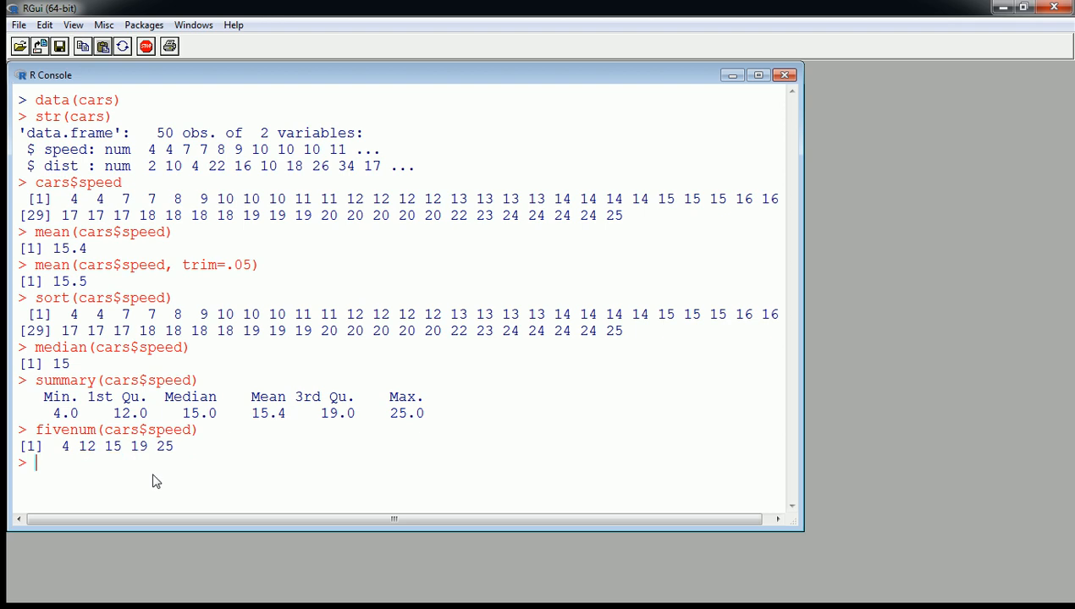
{"action": "type", "text": "quantil"}
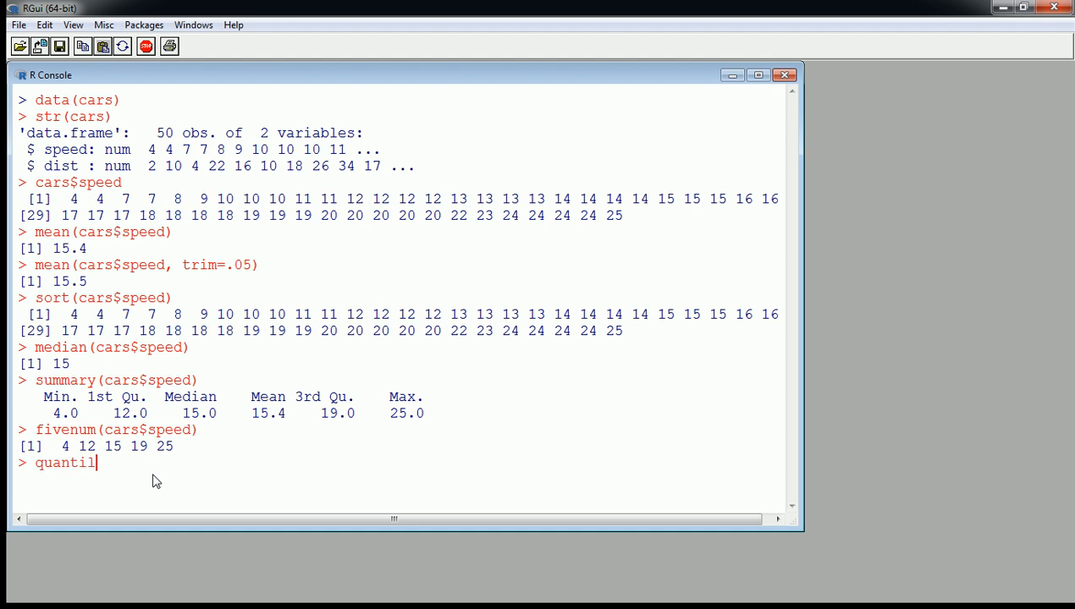
{"action": "type", "text": "e(cars$speed"}
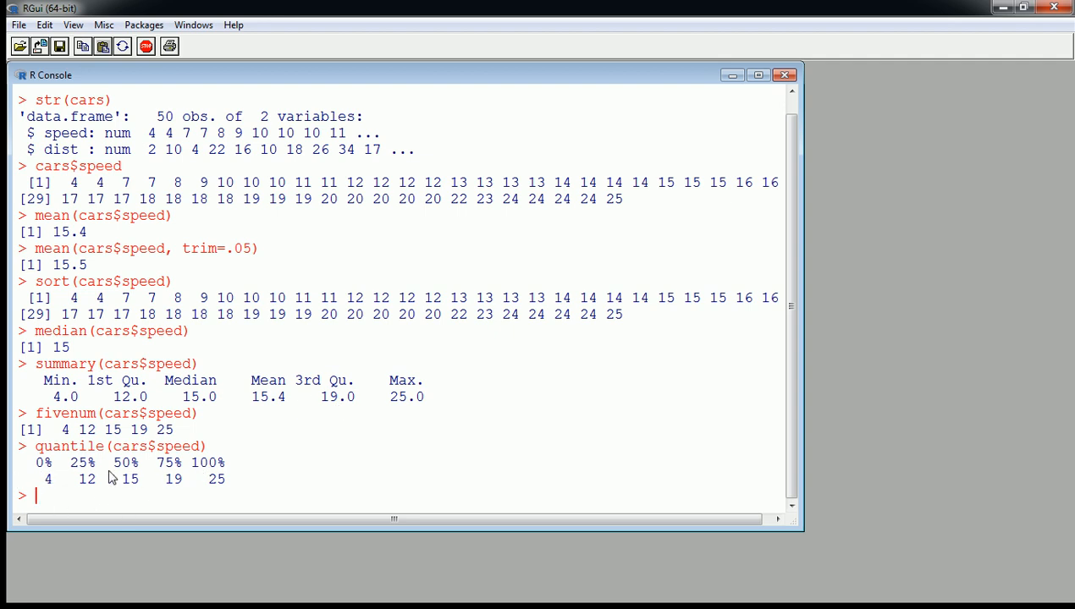
{"action": "mouse_move", "coordinate": [185, 476]}
{"action": "type", "text": "quantile(cars$speed, "}
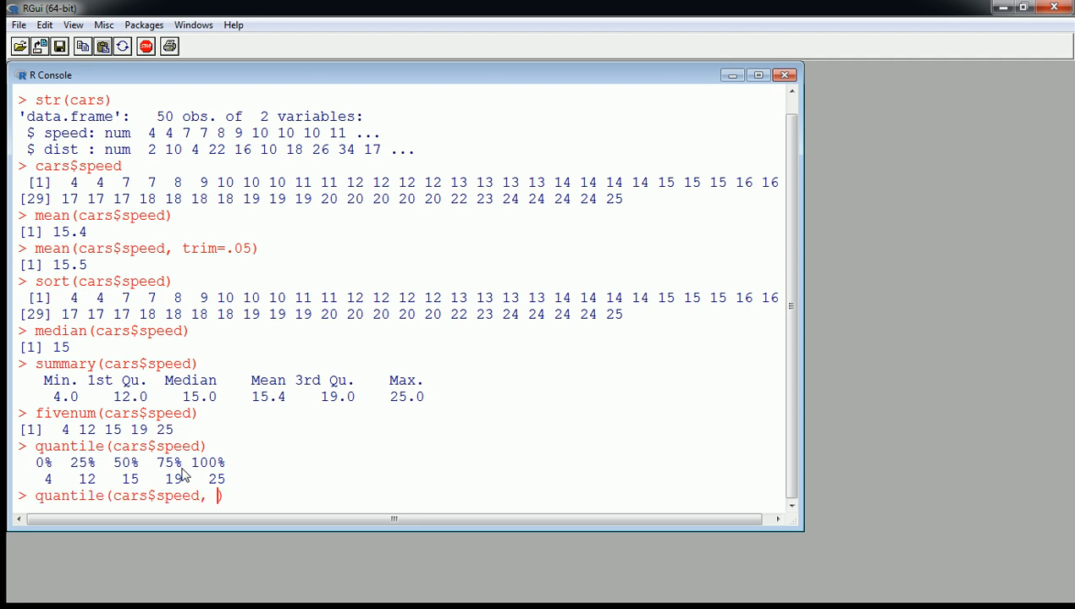
Get the 50%, 95% and 75% speed quantiles: 15, 24 and 19
{"action": "type", "text": ".5"}
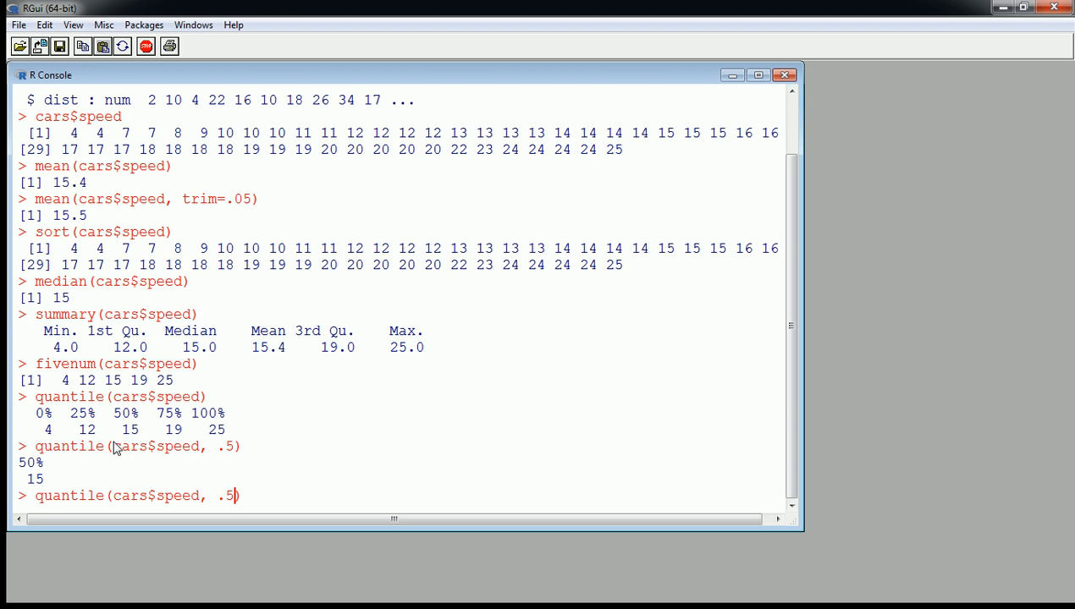
{"action": "type", "text": "95"}
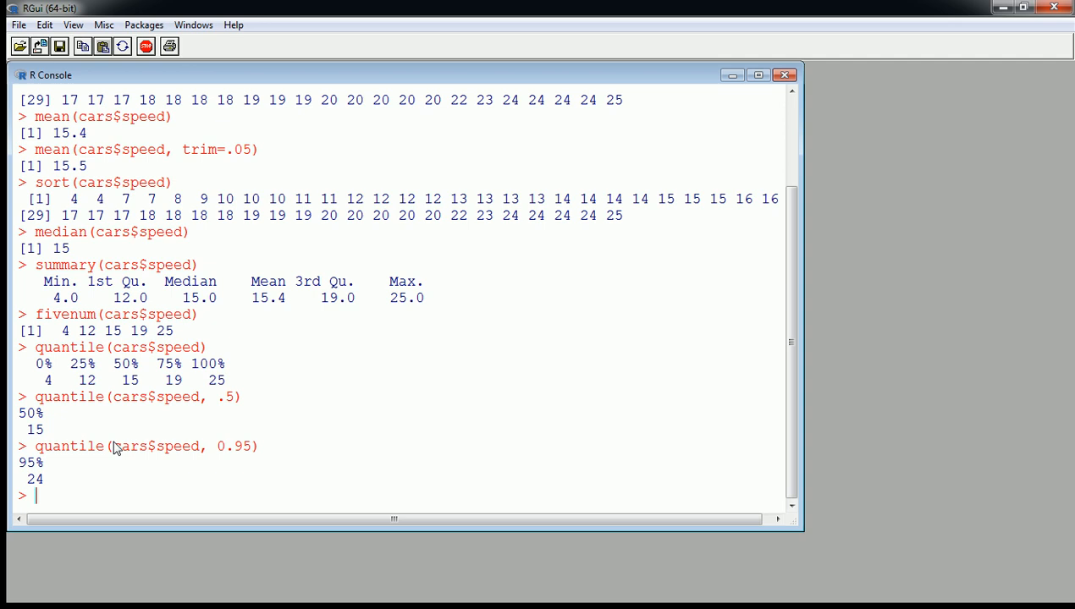
{"action": "type", "text": "quantile(cars$speed, 0.95)"}
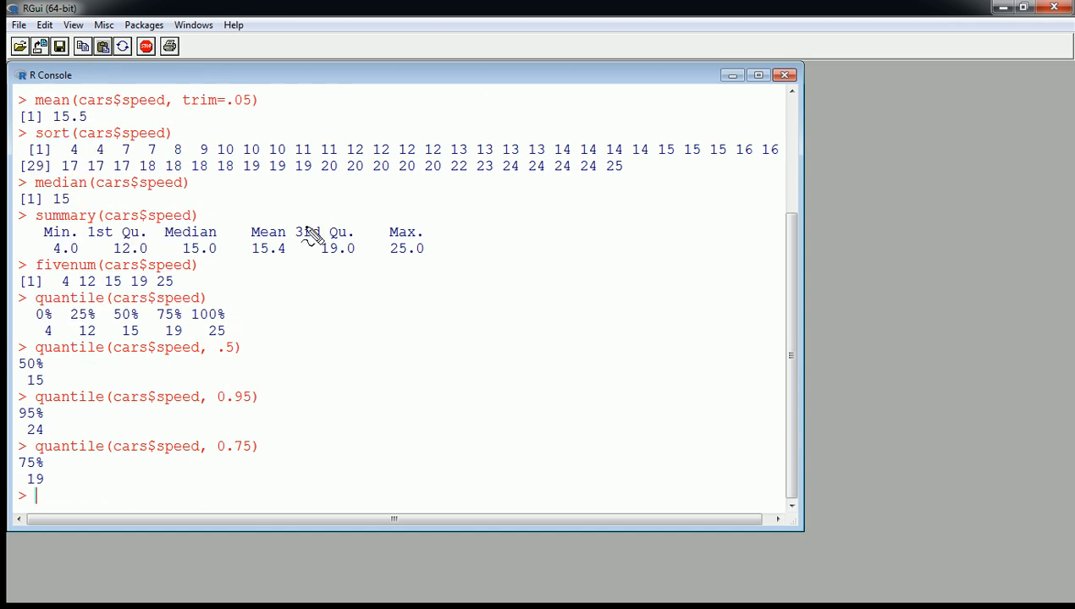
{"action": "mouse_move", "coordinate": [186, 472]}
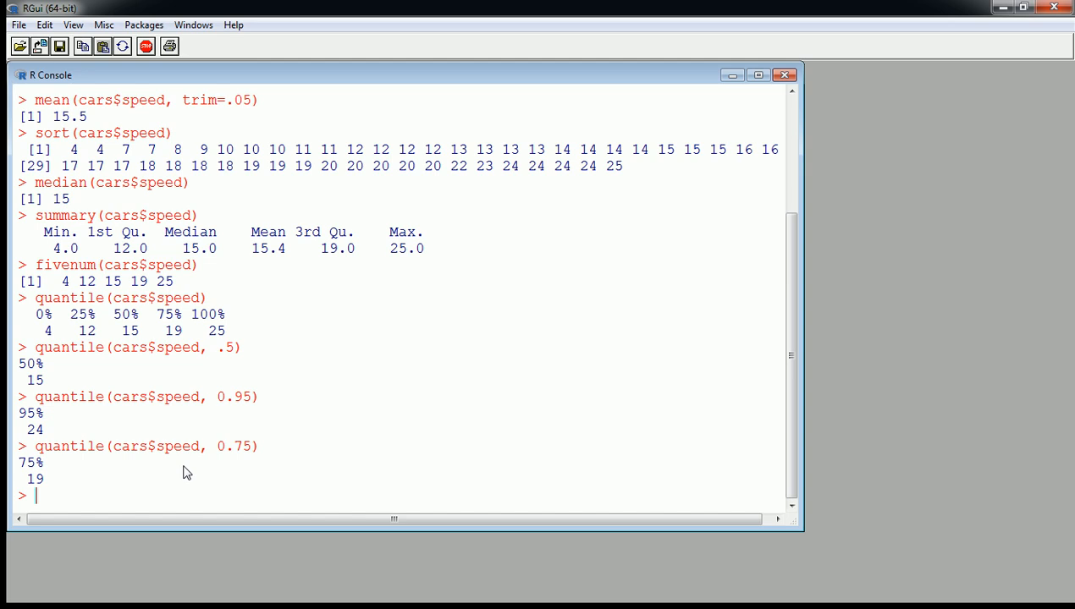
Run IQR(cars$speed), giving an interquartile range of 7, and start the range command
{"action": "type", "text": "IQR"}
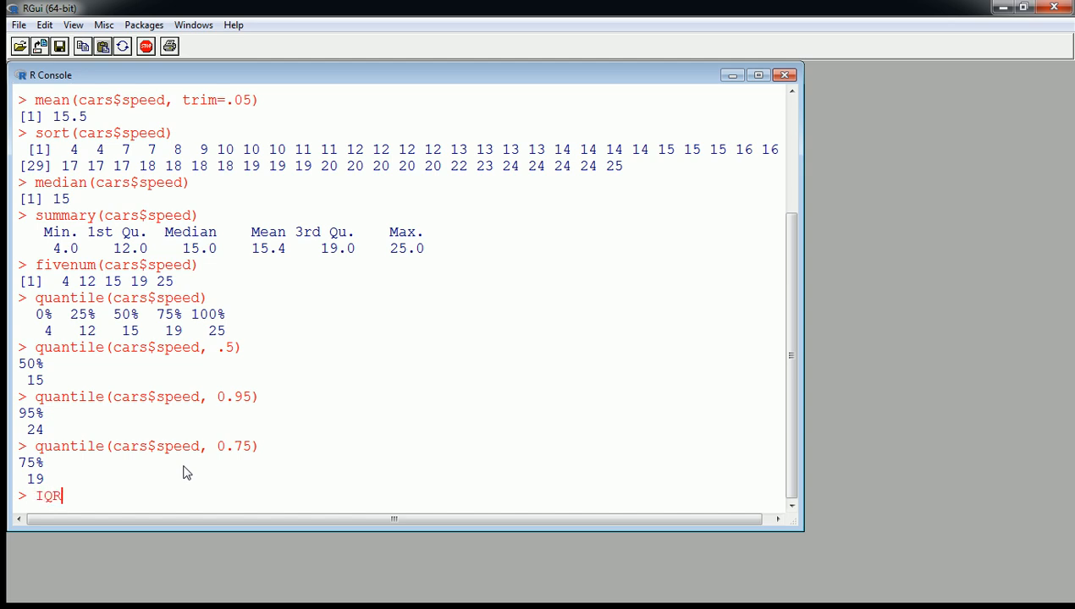
{"action": "type", "text": "(cars"}
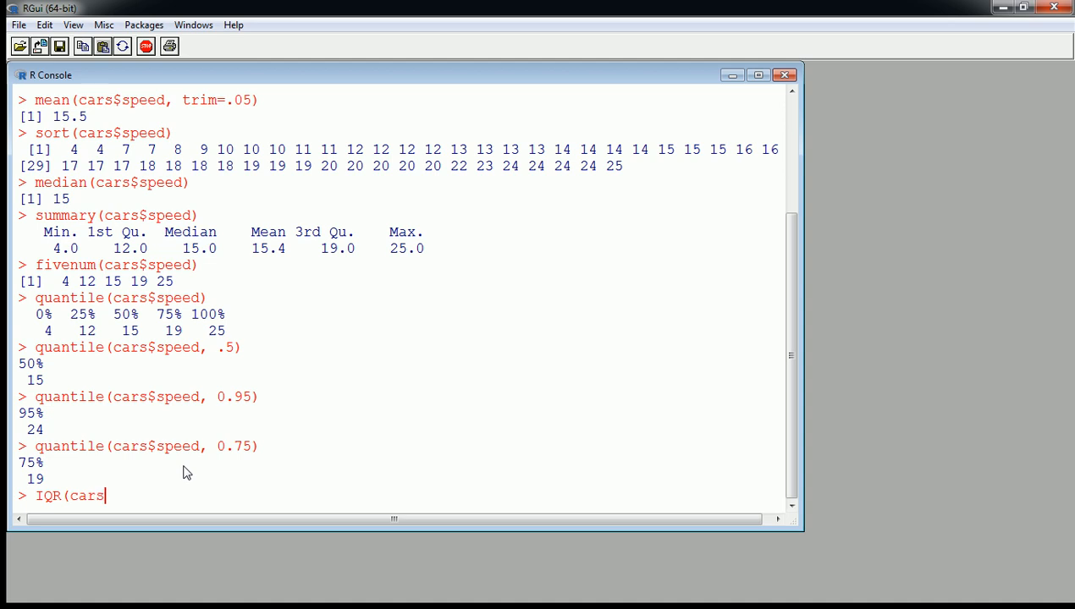
{"action": "type", "text": "$speed"}
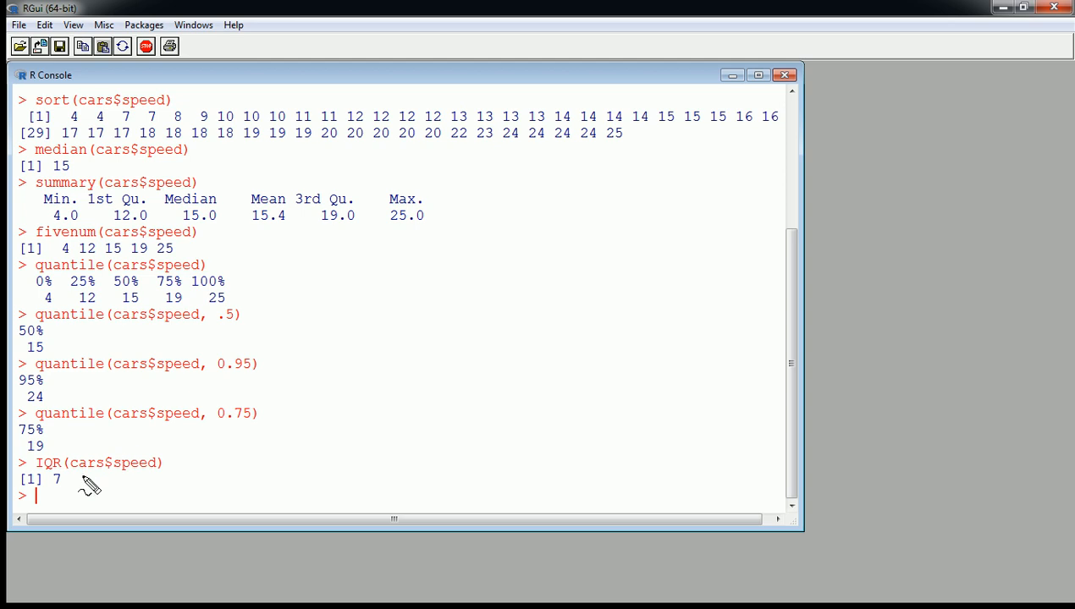
{"action": "mouse_move", "coordinate": [203, 394]}
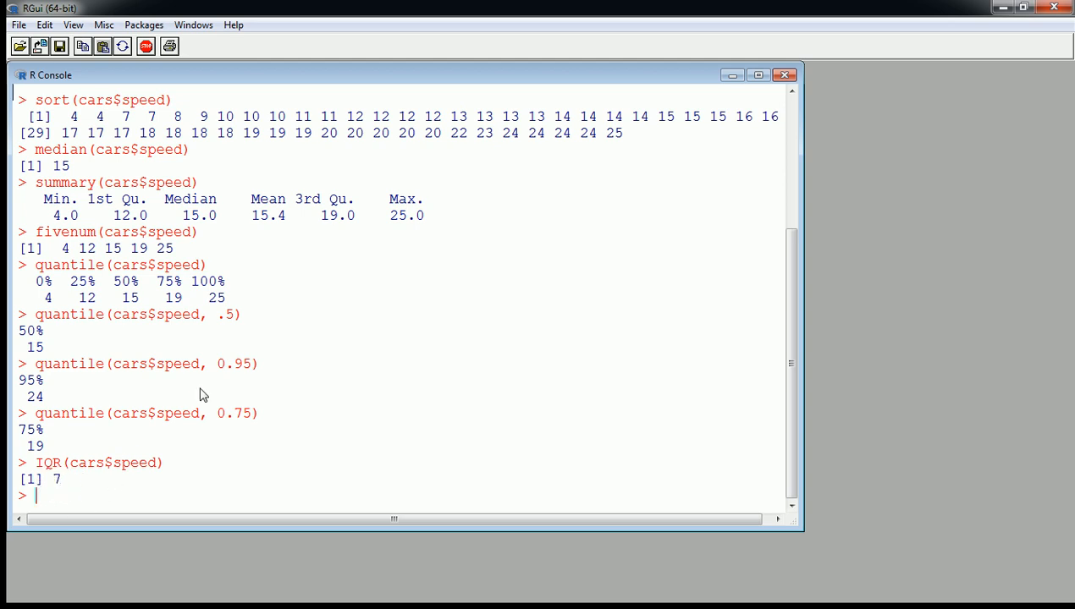
{"action": "mouse_move", "coordinate": [93, 213]}
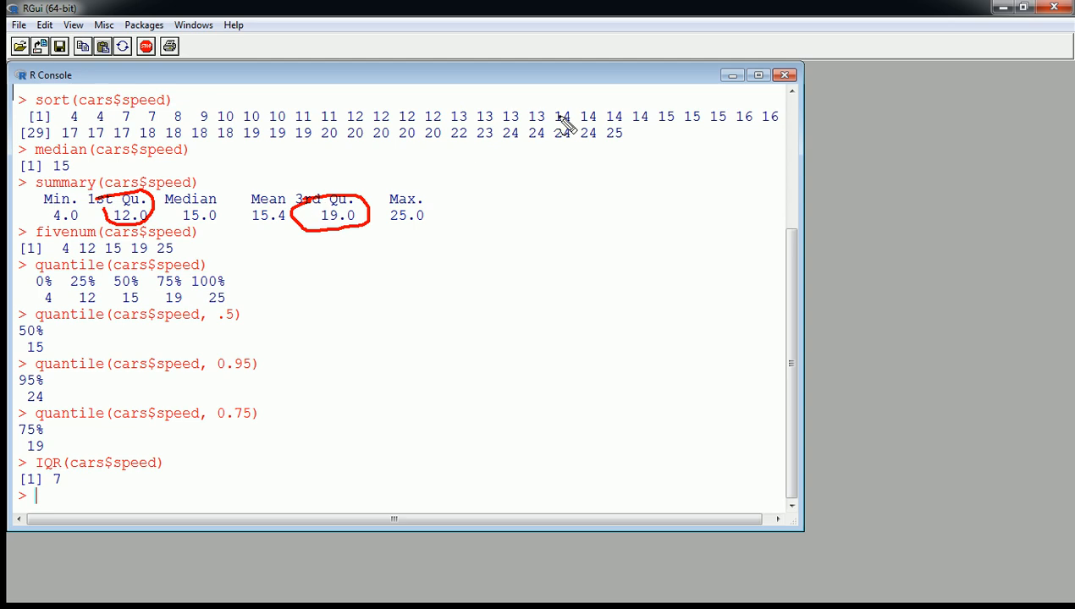
{"action": "mouse_move", "coordinate": [142, 329]}
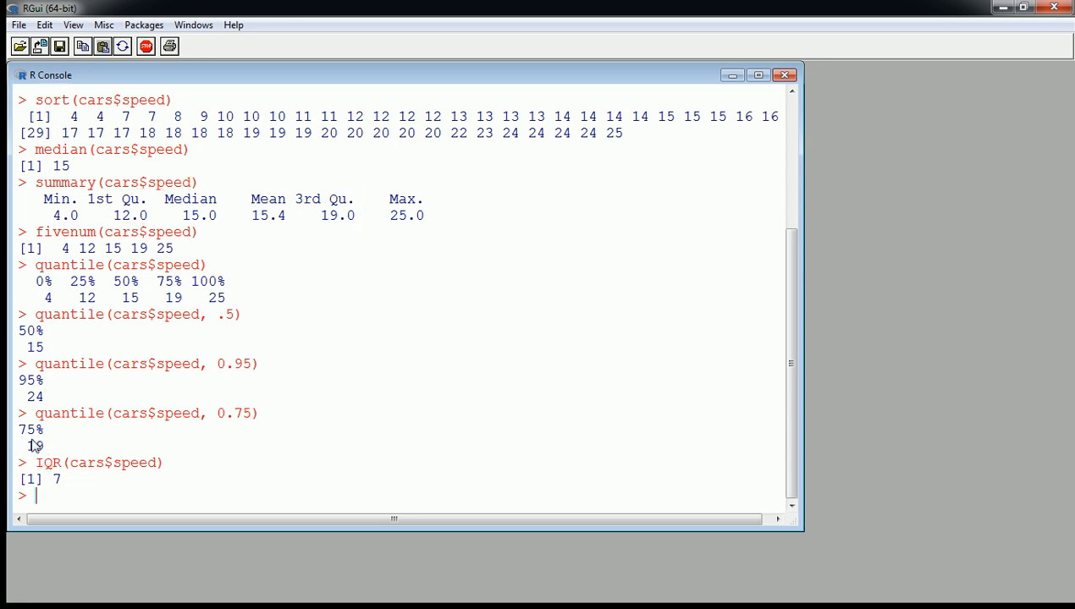
{"action": "mouse_move", "coordinate": [330, 219]}
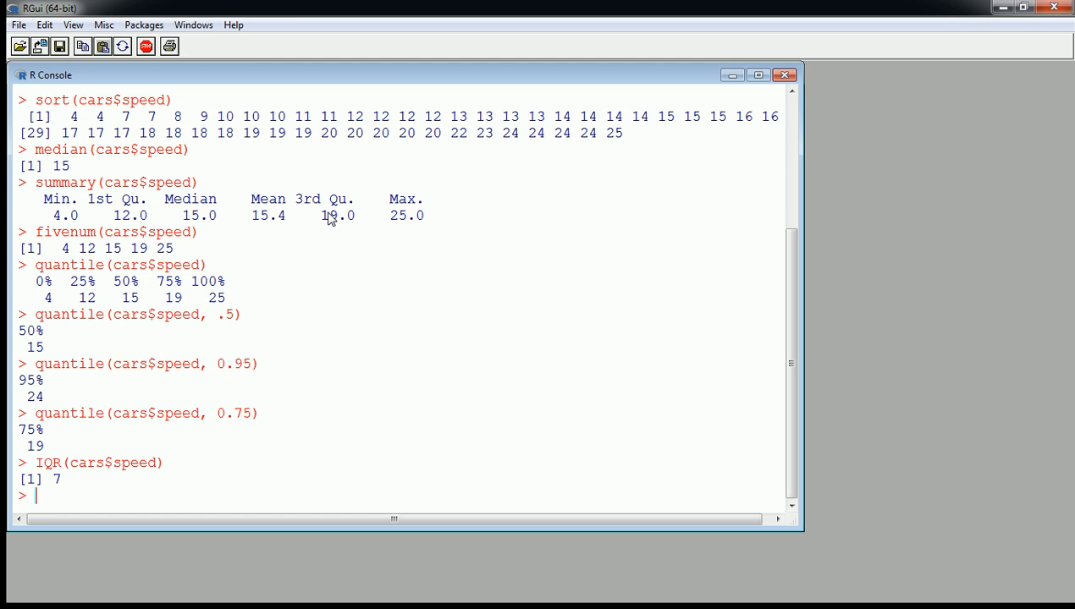
{"action": "mouse_move", "coordinate": [76, 501]}
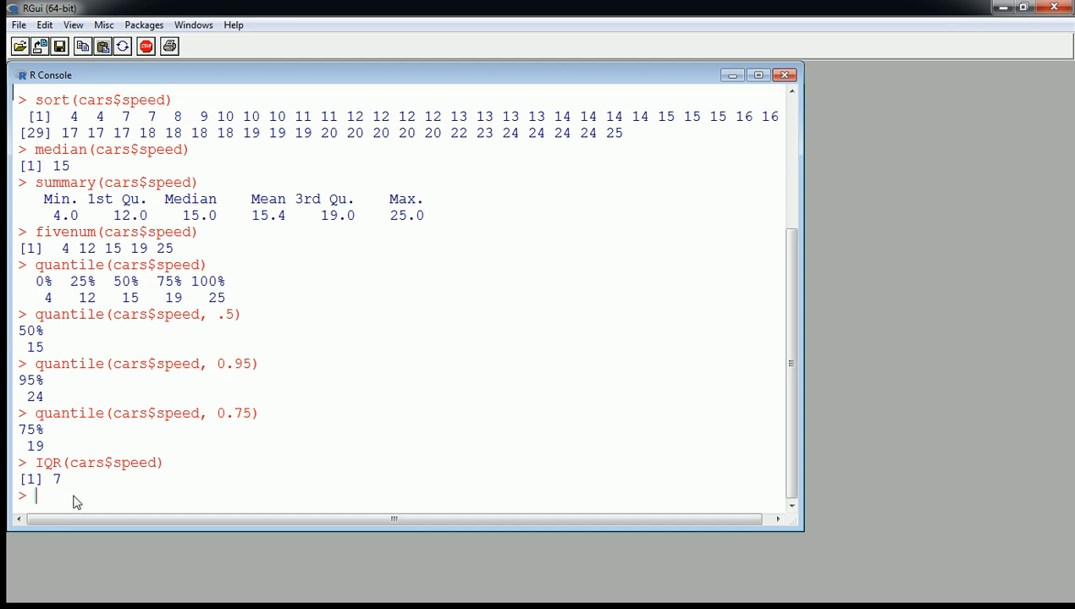
{"action": "type", "text": "ran"}
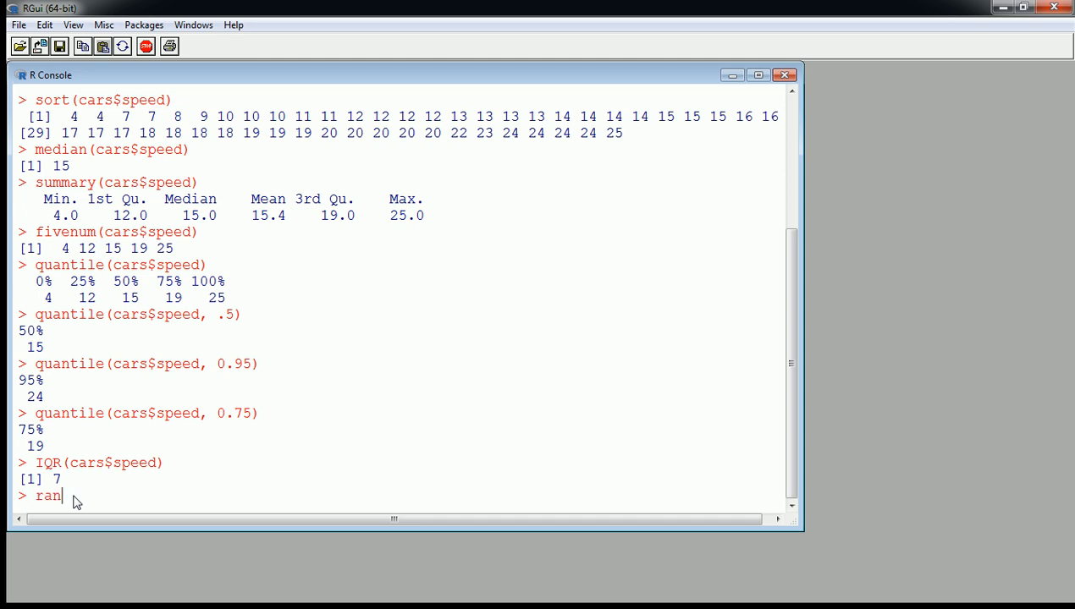
Run range, min and max of cars$speed: range 4 to 25, min 4, max 25
{"action": "type", "text": "ge ("}
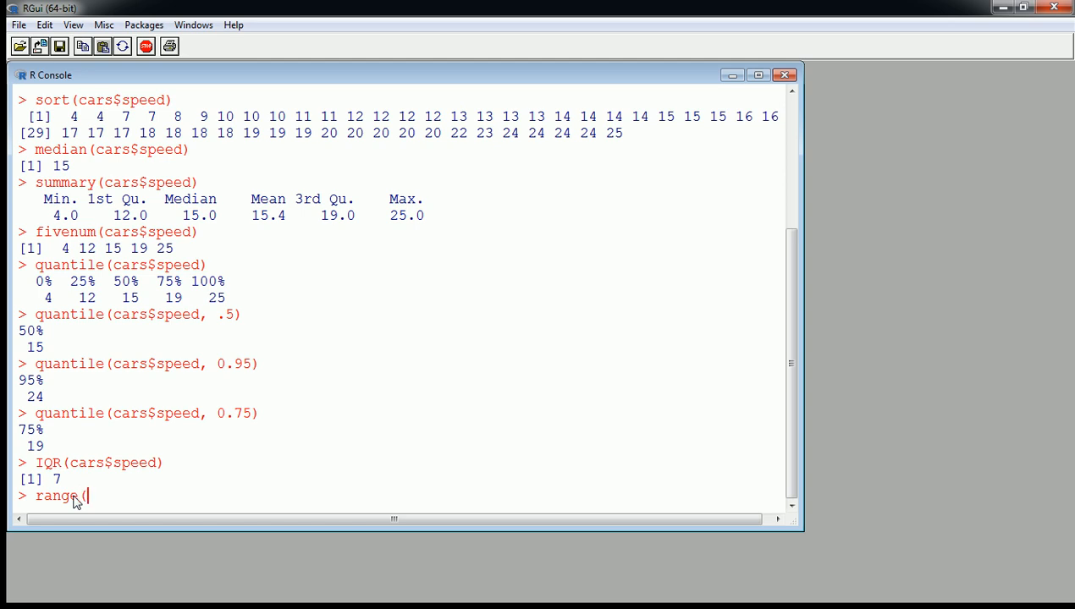
{"action": "type", "text": "cars$speed"}
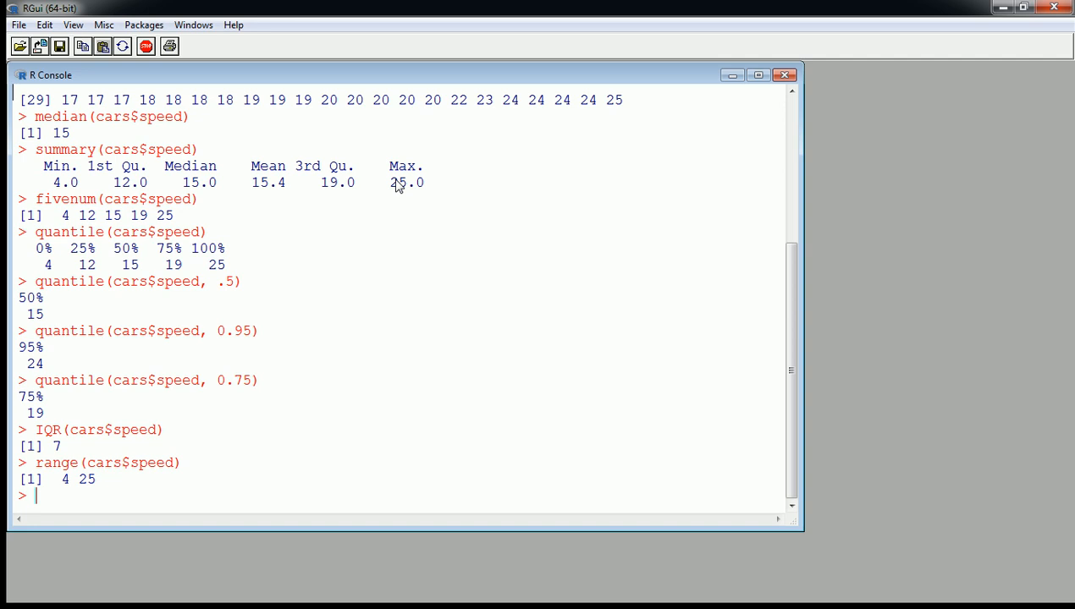
{"action": "mouse_move", "coordinate": [179, 364]}
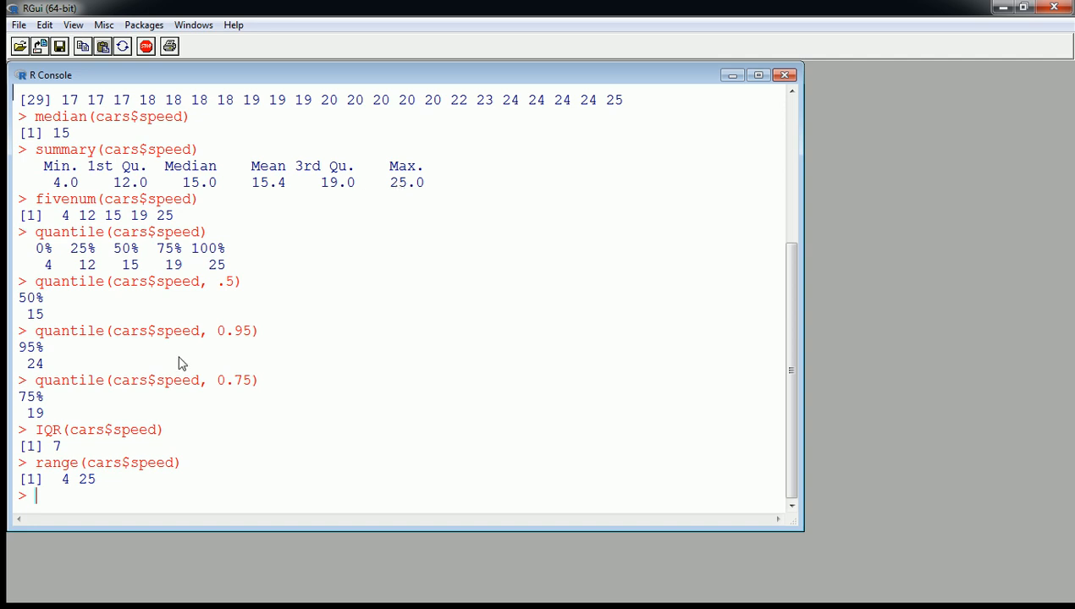
{"action": "type", "text": "min(cars$speed"}
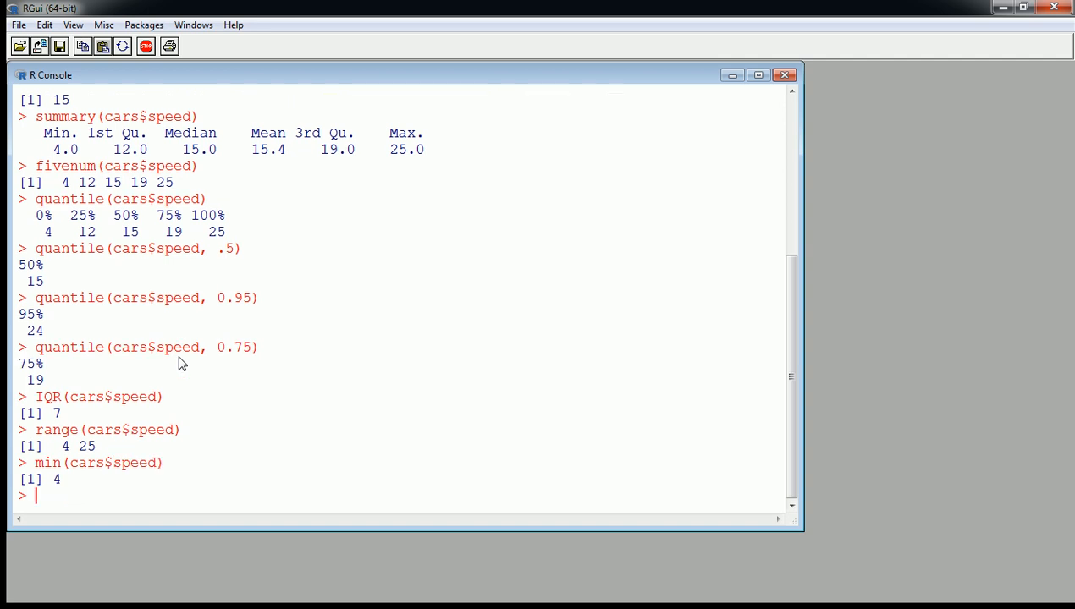
{"action": "type", "text": "max(cars$speed"}
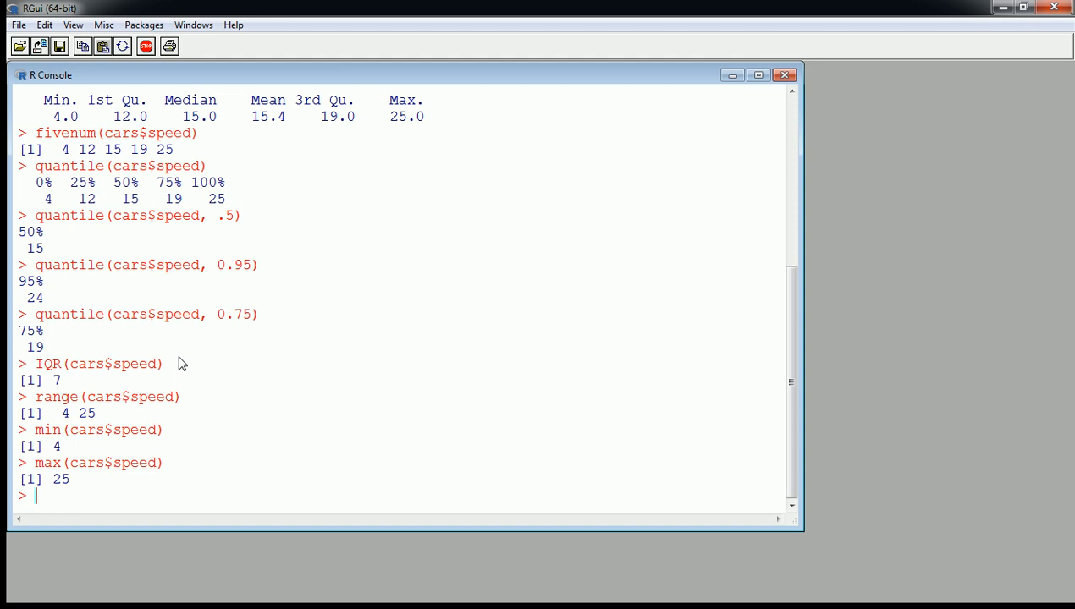
{"action": "type", "text": "var("}
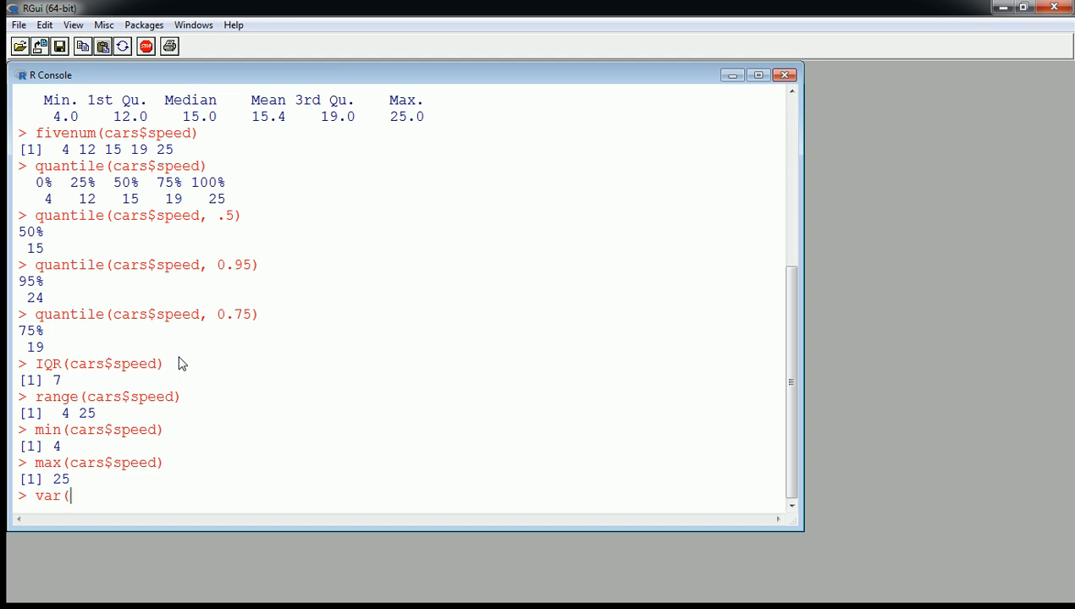
Run var(cars$speed), correcting the misspelled name, giving variance 27.95918
{"action": "type", "text": "vars"}
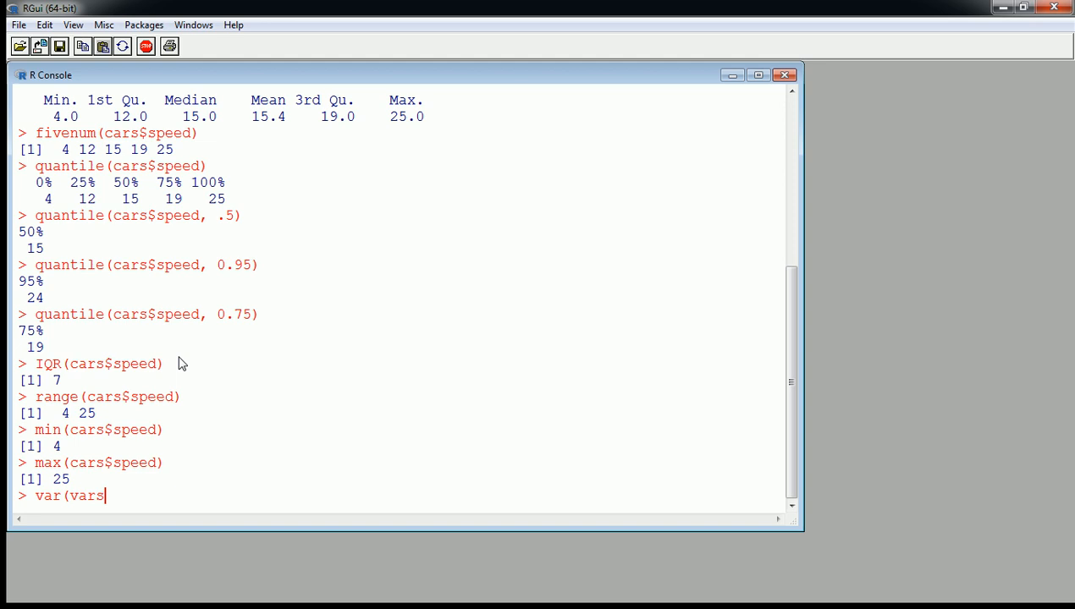
{"action": "type", "text": "$spe"}
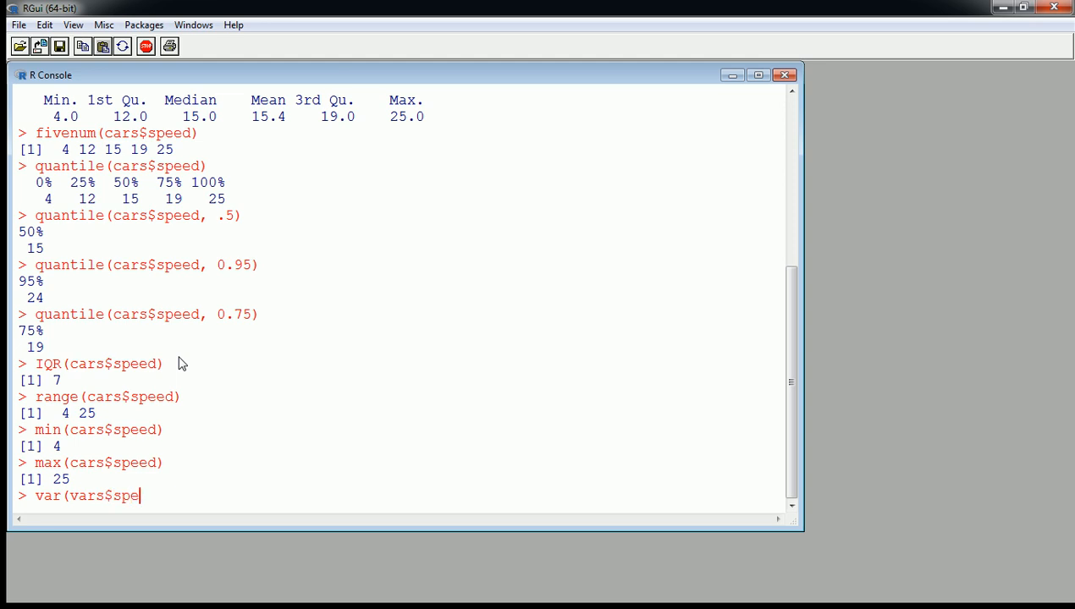
{"action": "key", "text": "backspace"}
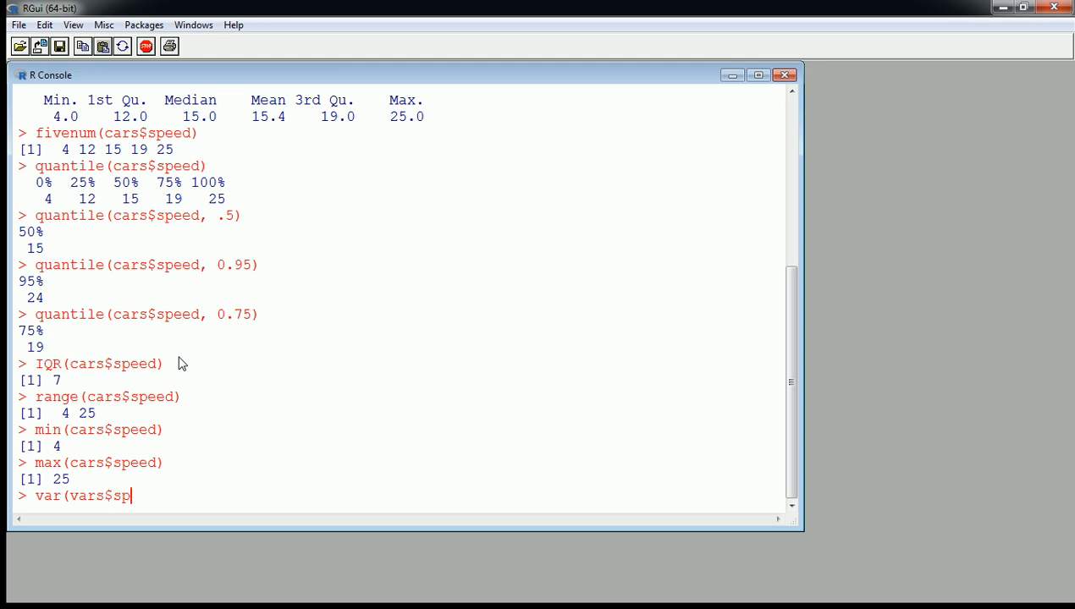
{"action": "key", "text": "BackSpace"}
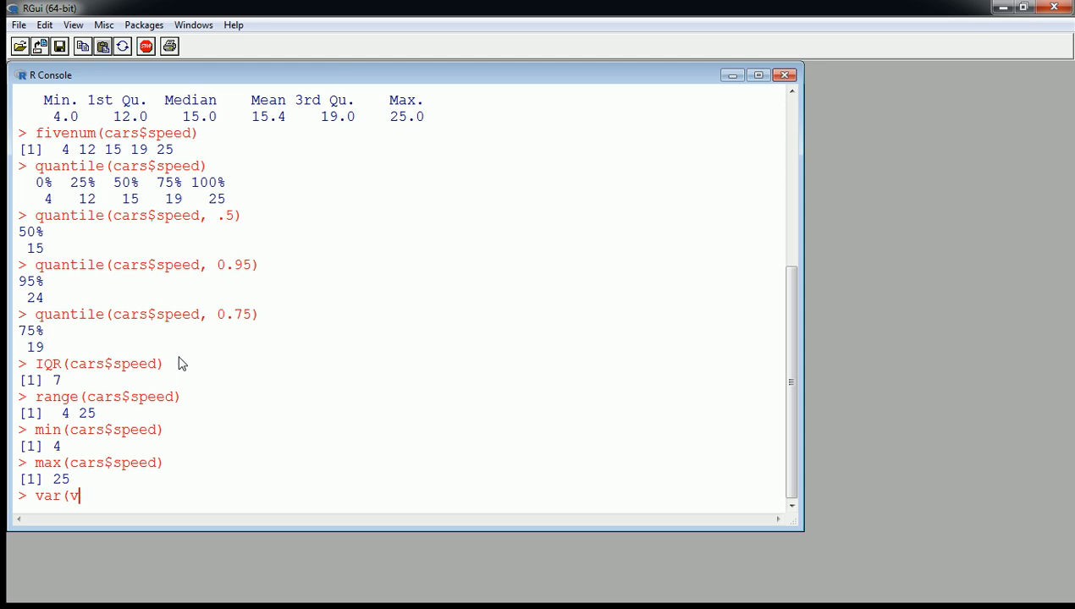
{"action": "type", "text": "ars"}
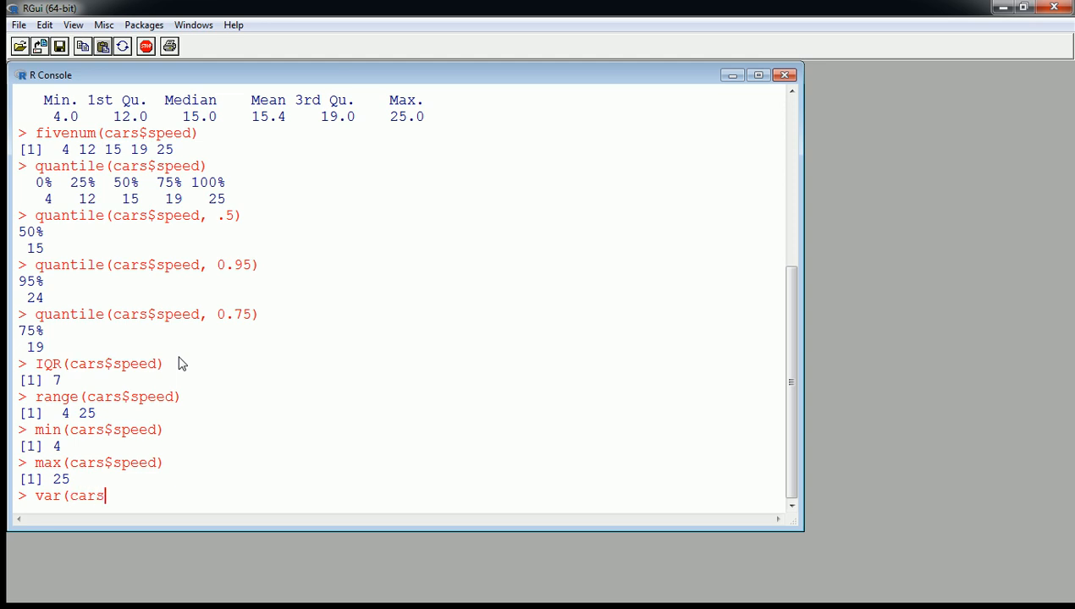
{"action": "type", "text": "$speed)"}
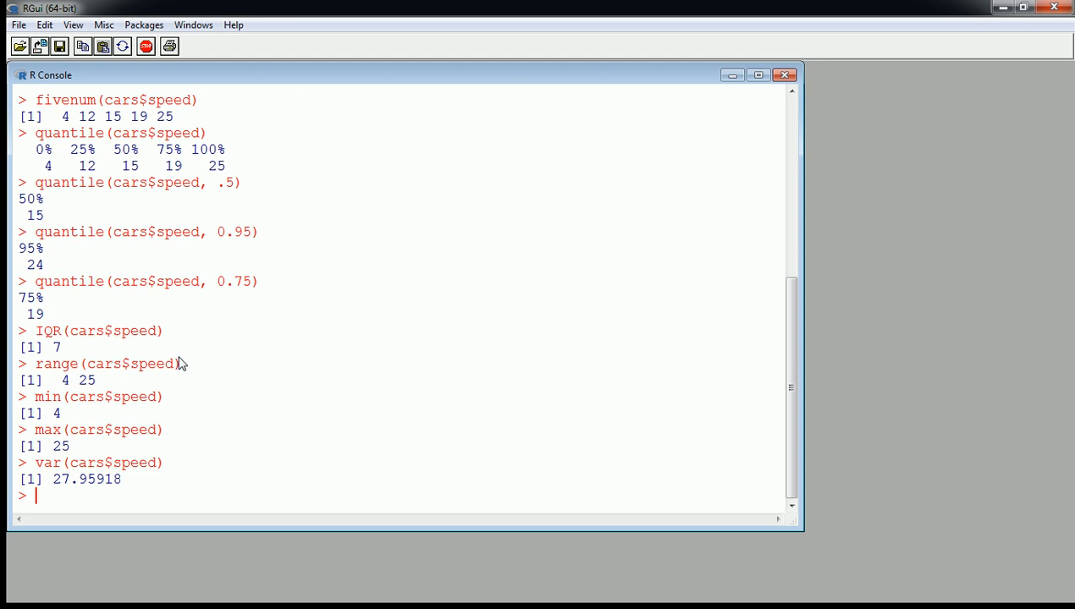
Run sd(cars$speed) and sqrt of the variance, both giving 5.287644
{"action": "type", "text": "sd("}
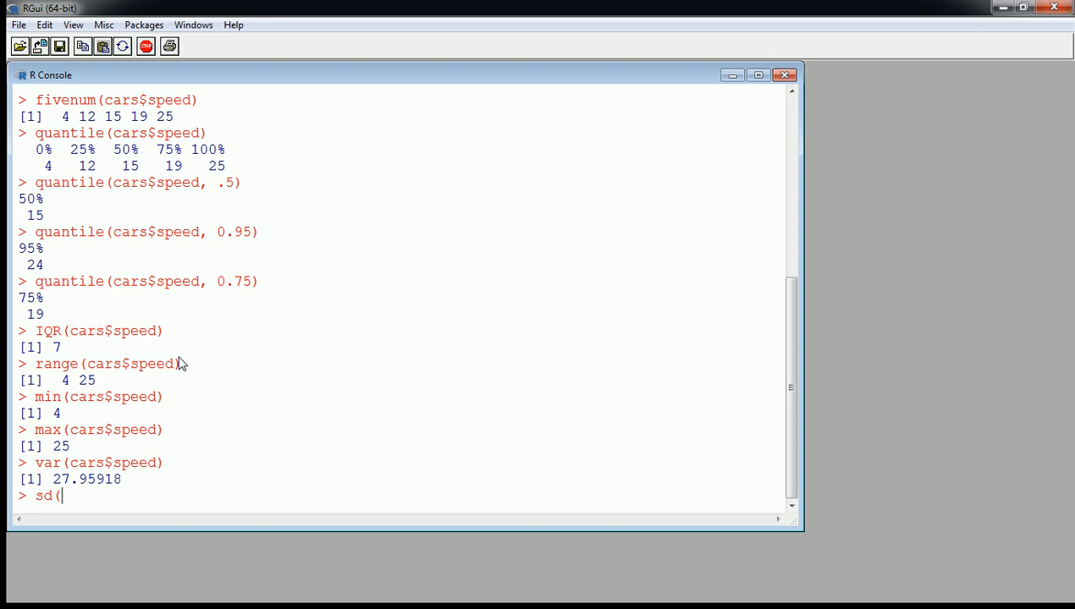
{"action": "type", "text": "cars$speed"}
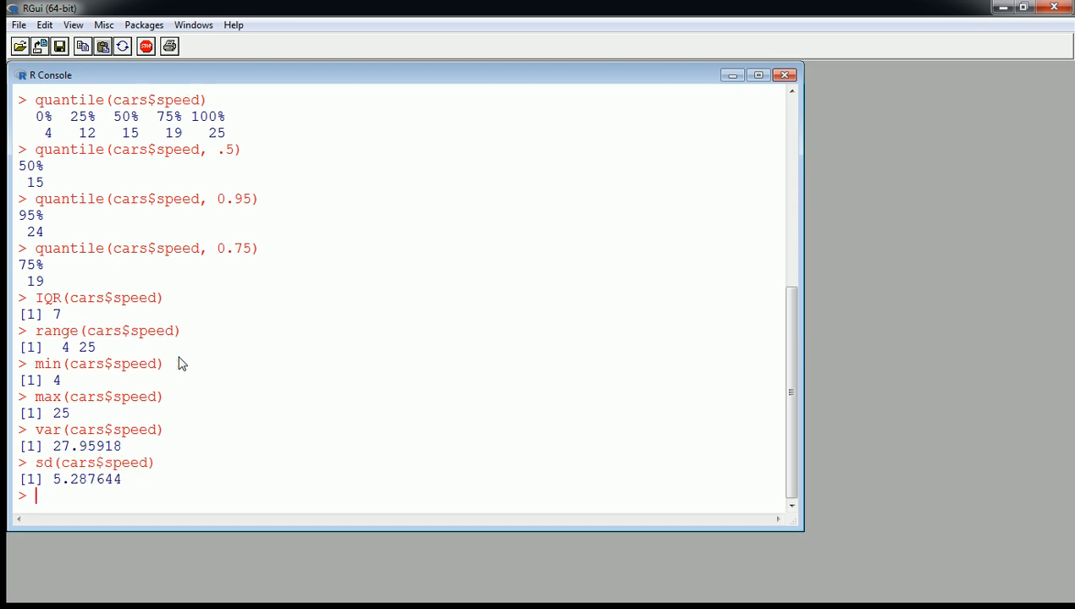
{"action": "type", "text": "sd(cars$speed)"}
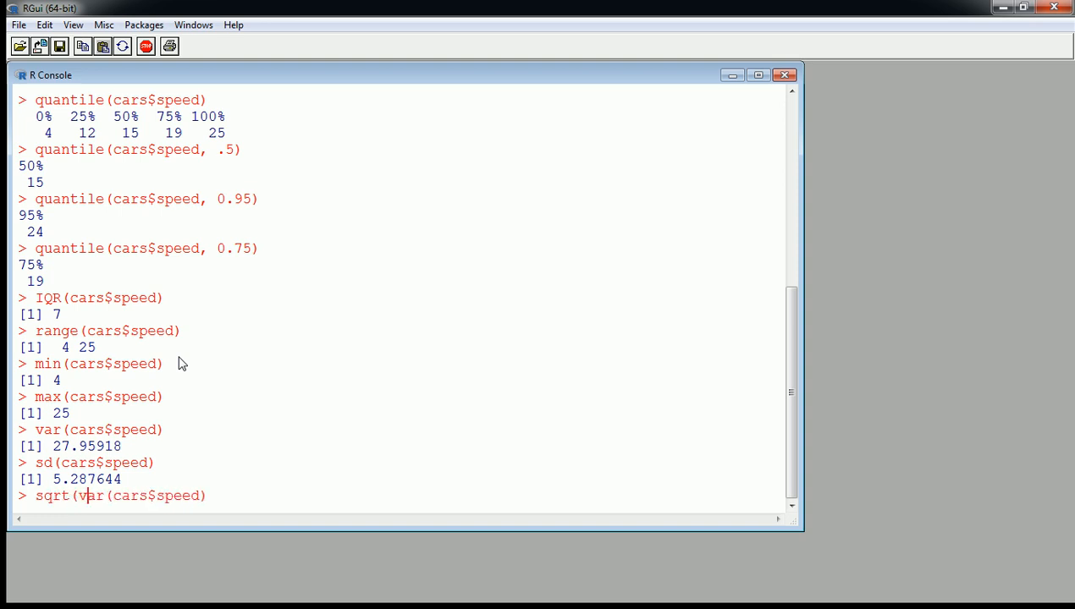
{"action": "type", "text": ")"}
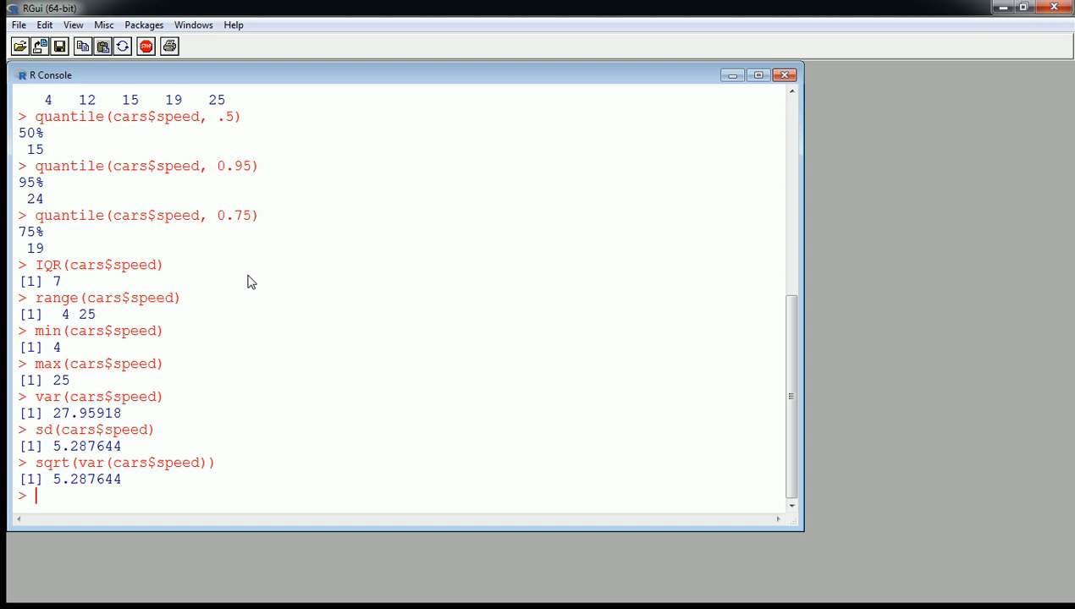
Run data() and scroll the data sets list down to the cars entry
{"action": "type", "text": "data"}
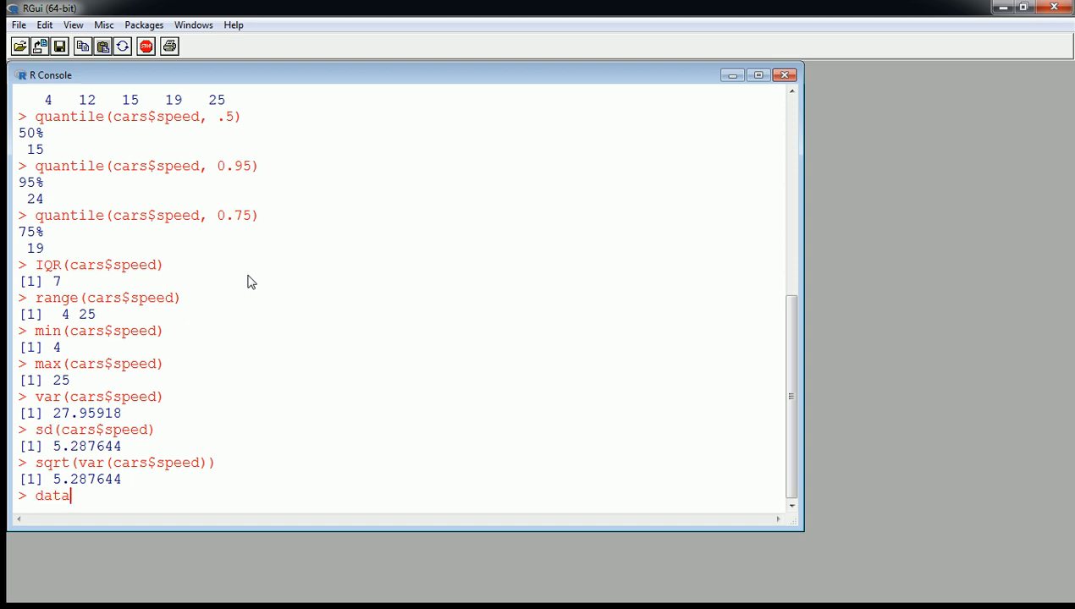
{"action": "type", "text": "()"}
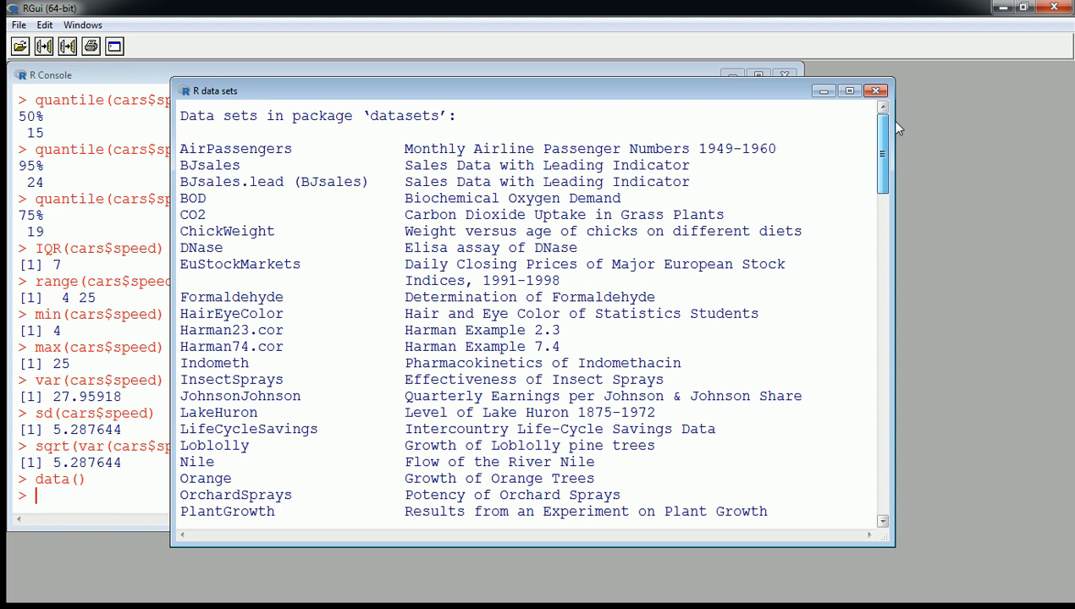
{"action": "scroll", "scroll_direction": "down", "scroll_amount": 3}
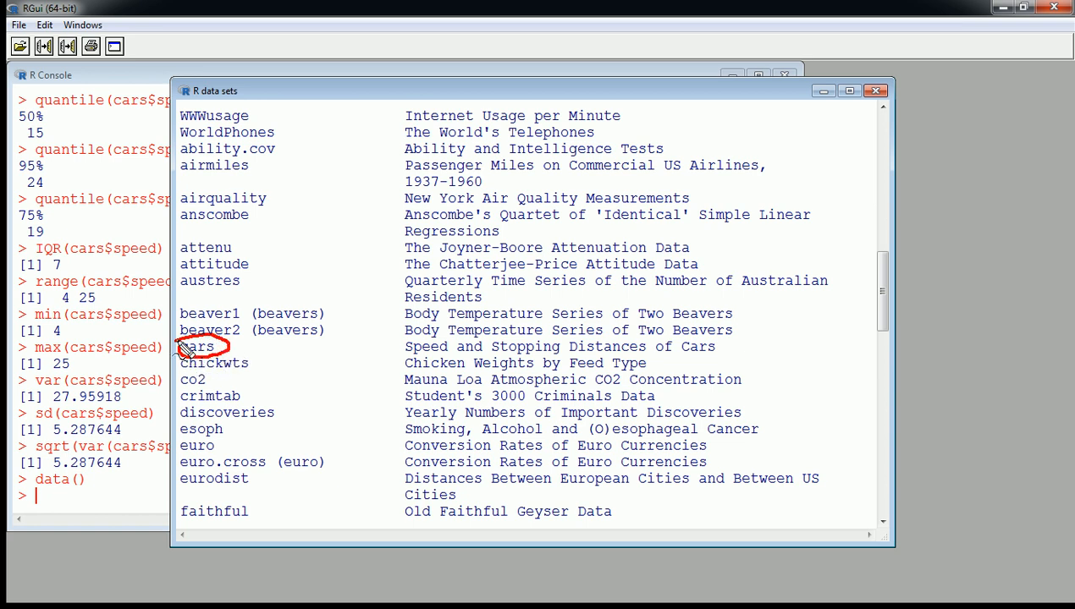
{"action": "mouse_move", "coordinate": [346, 308]}
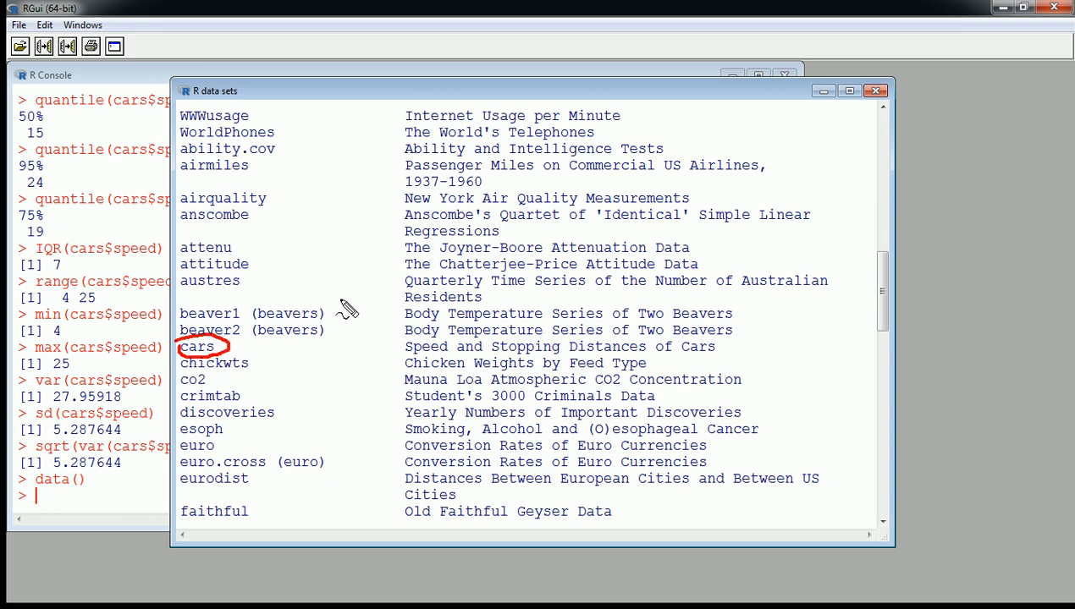
{"action": "mouse_move", "coordinate": [342, 320]}
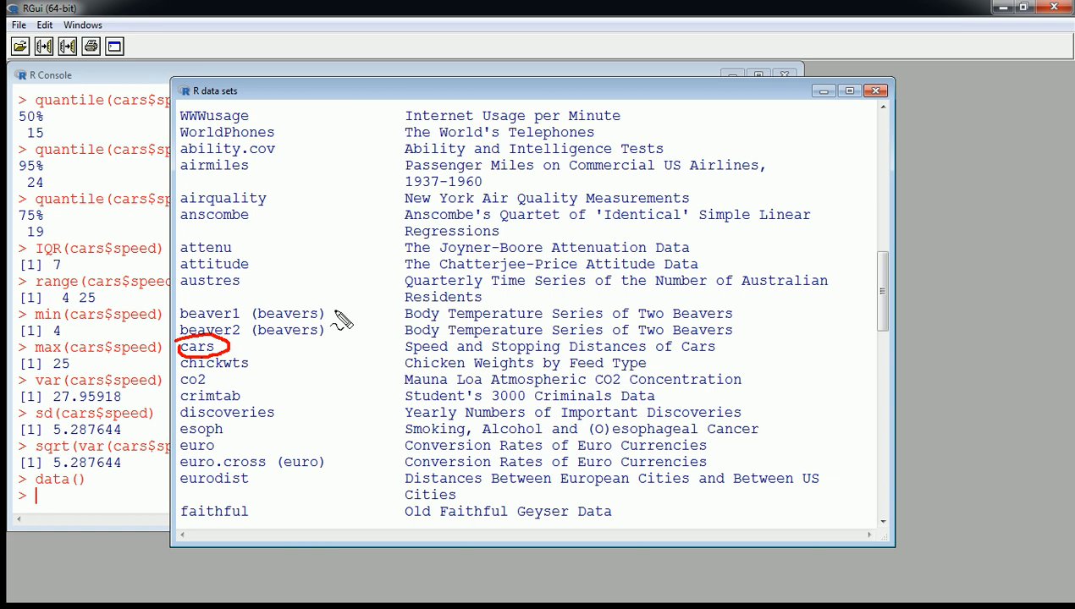